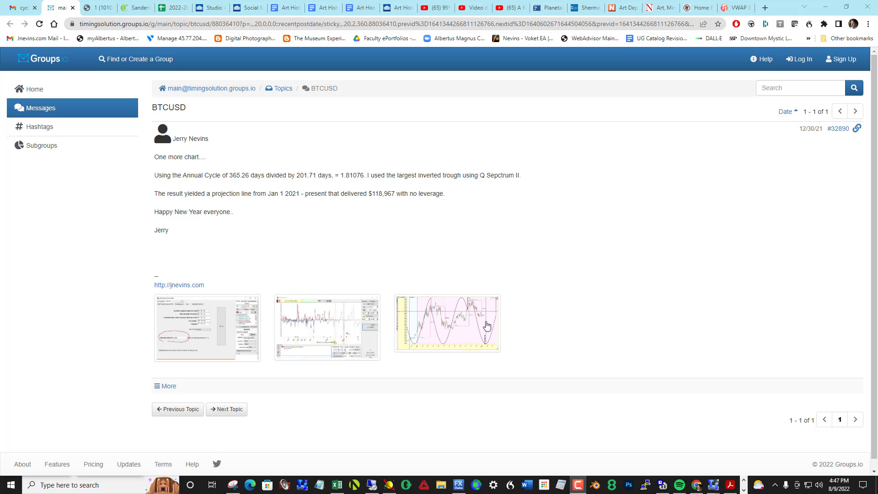
View the third attached BTCUSD daily chart image full-size in a new browser tab.
{"action": "left_click", "coordinate": [466, 324]}
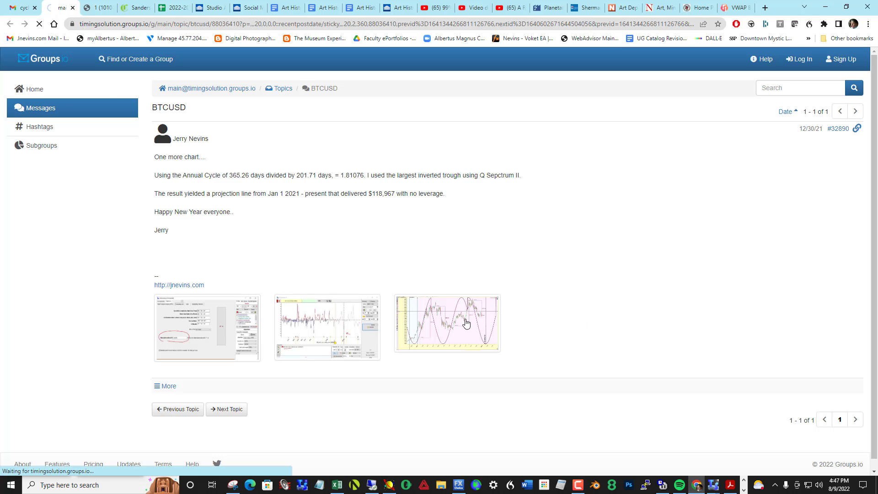
{"action": "left_click", "coordinate": [446, 322]}
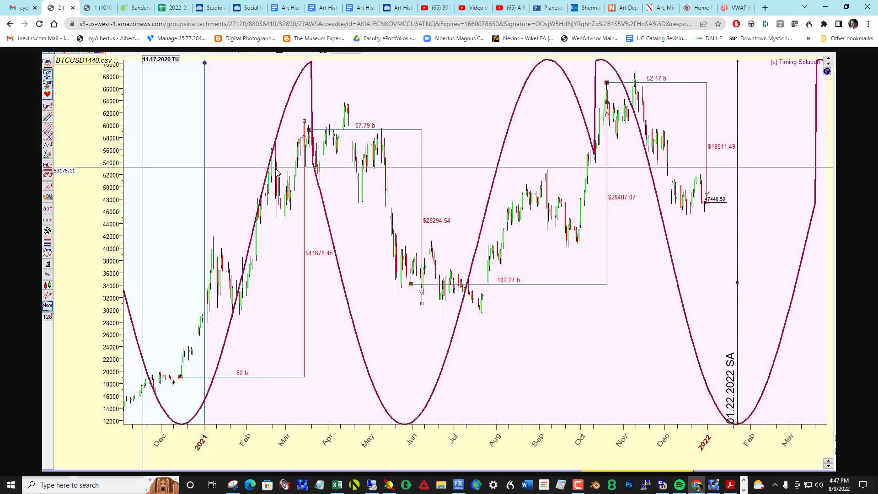
{"action": "mouse_move", "coordinate": [441, 210]}
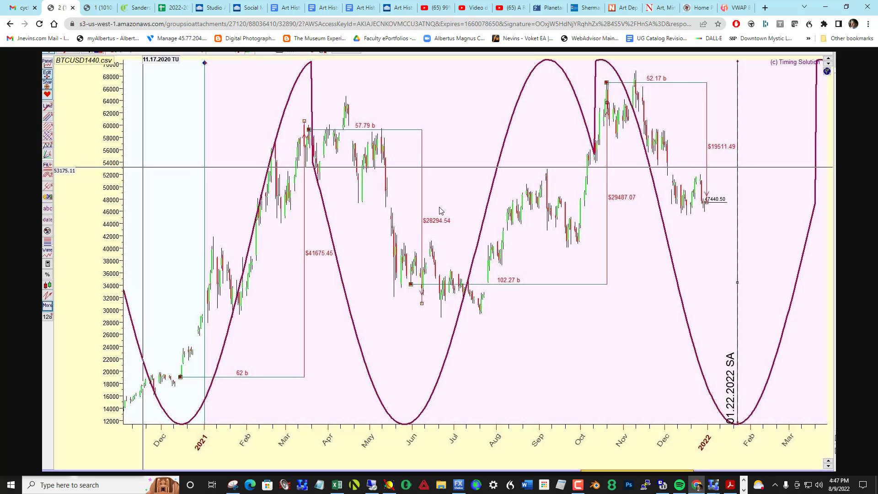
{"action": "mouse_move", "coordinate": [404, 346]}
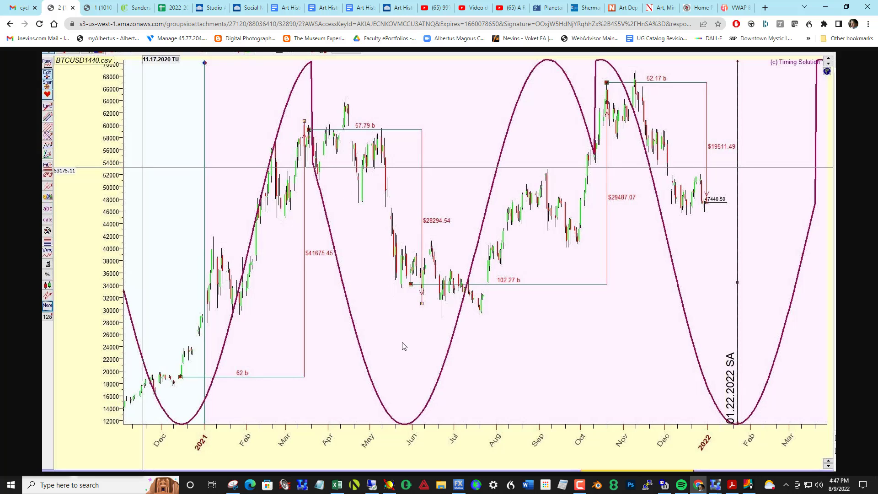
{"action": "mouse_move", "coordinate": [325, 341]}
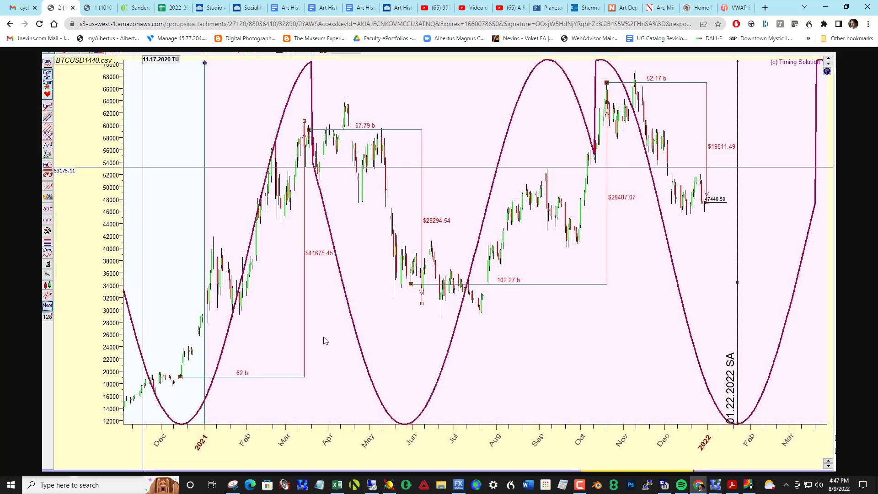
{"action": "mouse_move", "coordinate": [283, 192]}
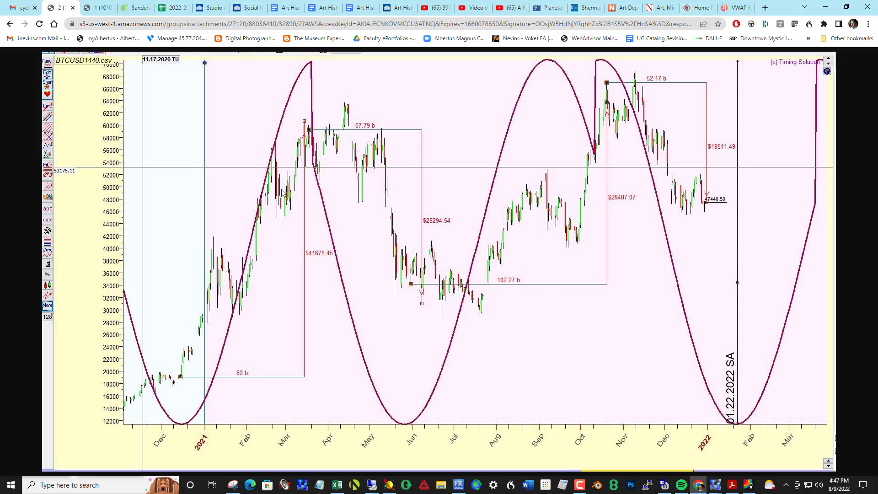
{"action": "mouse_move", "coordinate": [187, 300]}
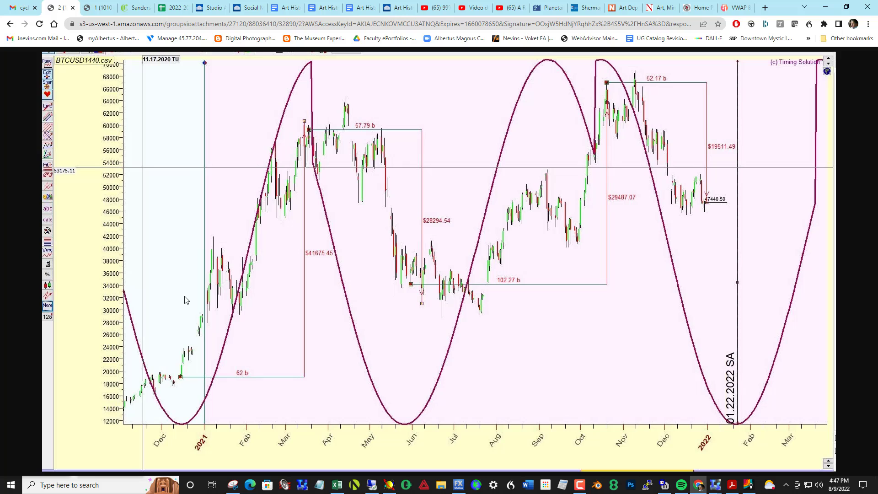
{"action": "mouse_move", "coordinate": [192, 370]}
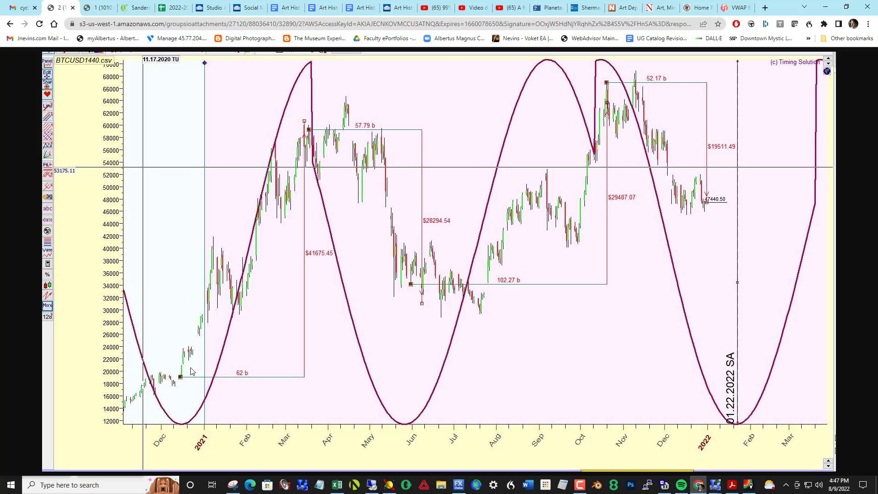
{"action": "mouse_move", "coordinate": [208, 430]}
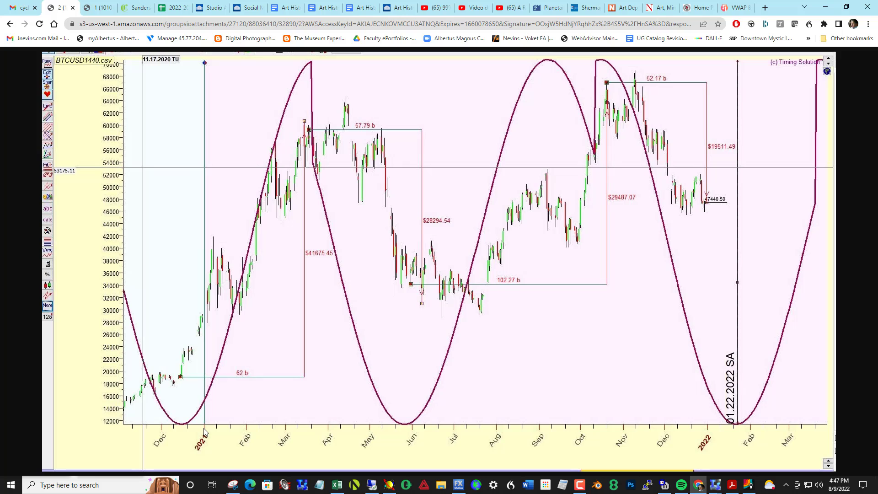
{"action": "mouse_move", "coordinate": [587, 148]}
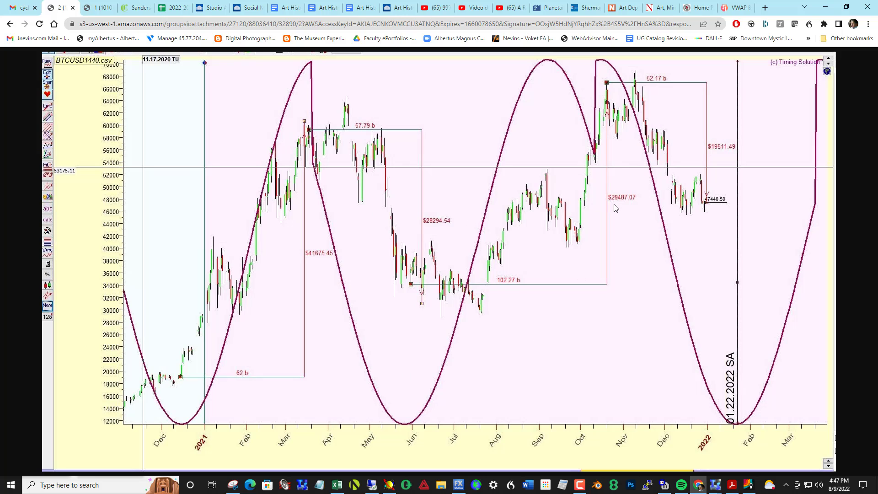
{"action": "mouse_move", "coordinate": [396, 353]}
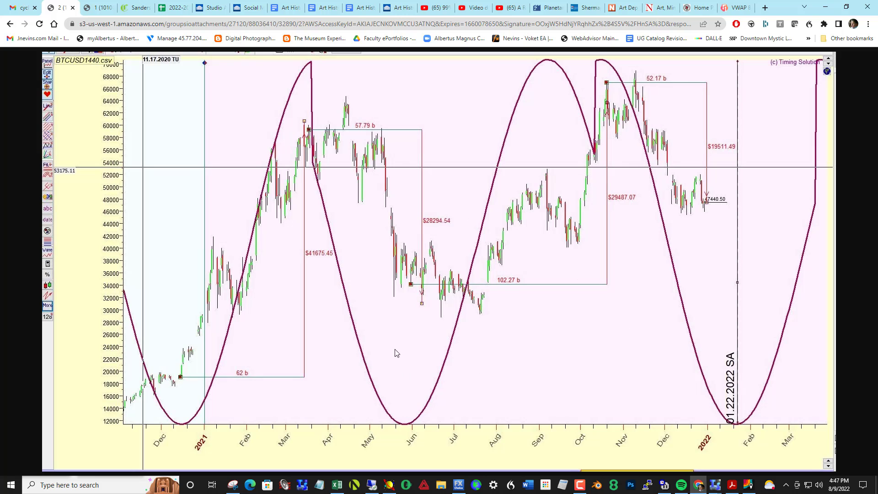
{"action": "mouse_move", "coordinate": [446, 229]}
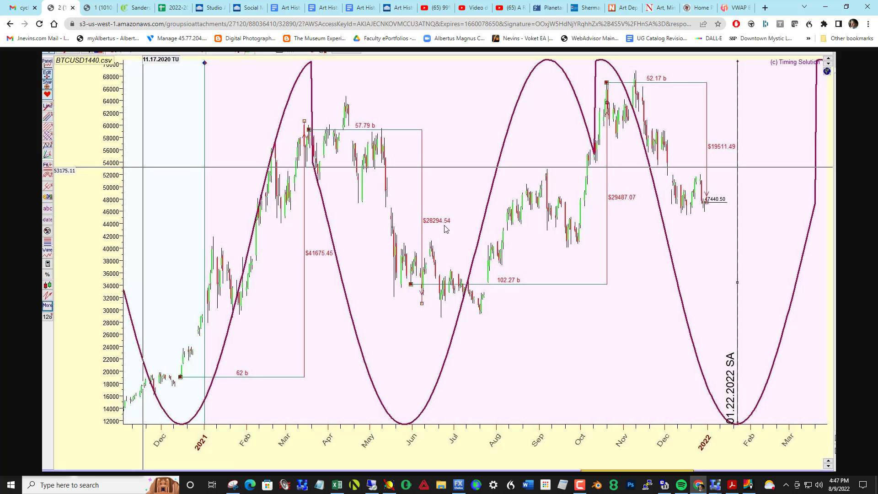
{"action": "mouse_move", "coordinate": [643, 212]}
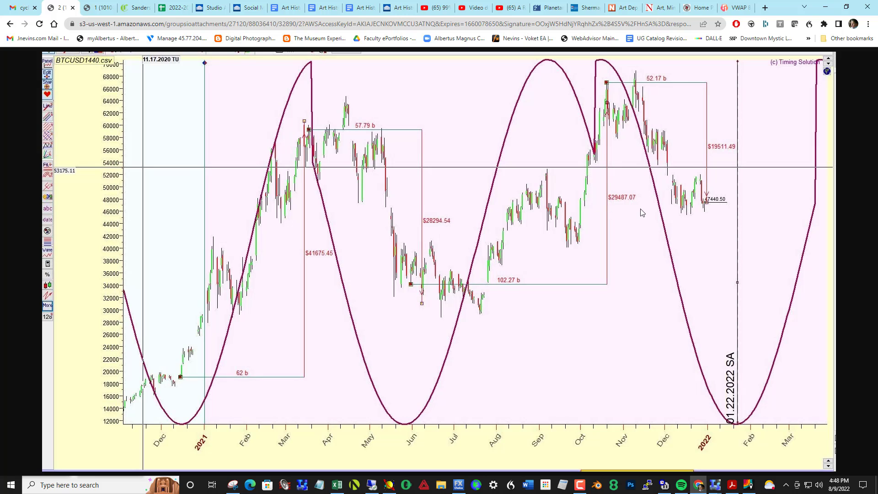
{"action": "mouse_move", "coordinate": [312, 277]}
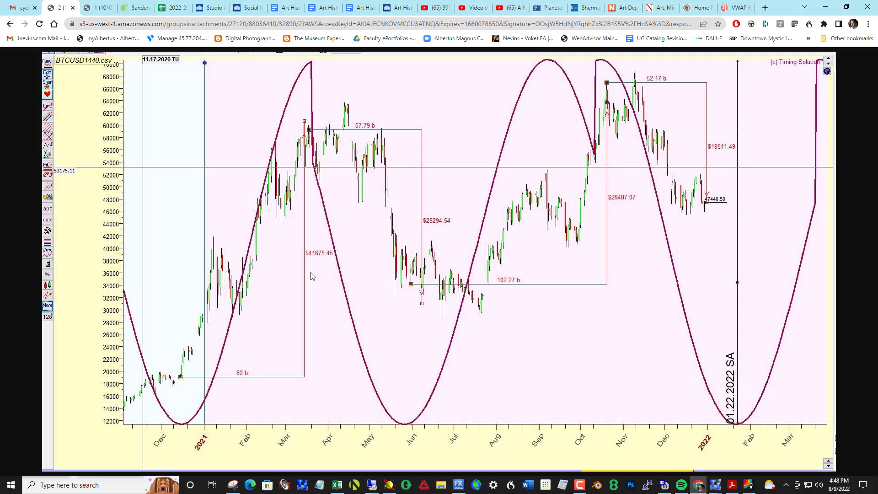
{"action": "mouse_move", "coordinate": [710, 259]}
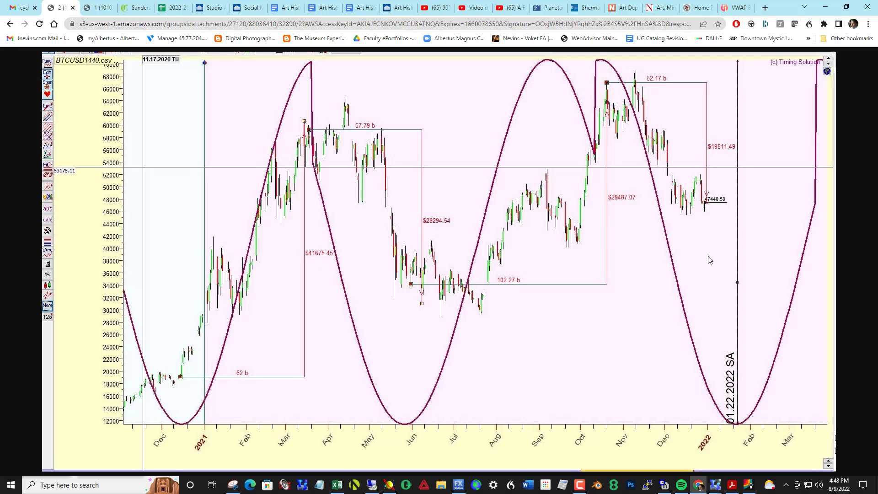
{"action": "mouse_move", "coordinate": [747, 267]}
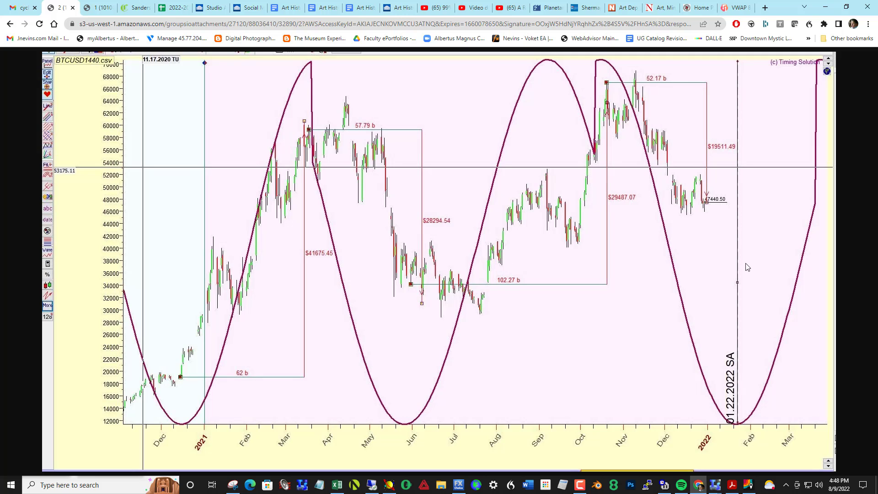
{"action": "mouse_move", "coordinate": [97, 112]}
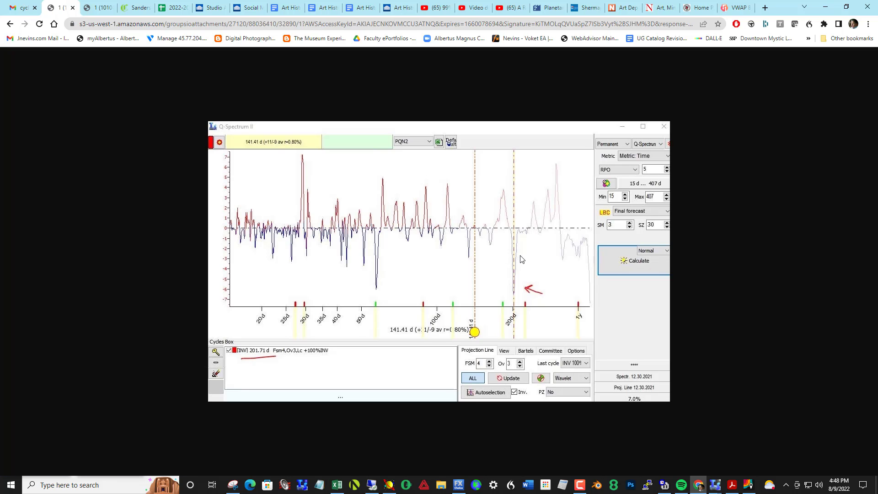
{"action": "mouse_move", "coordinate": [232, 129]}
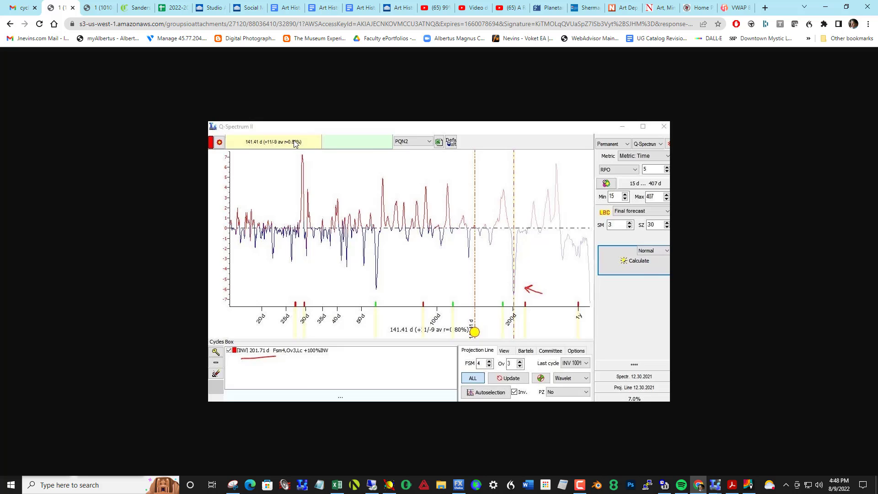
{"action": "mouse_move", "coordinate": [303, 129]}
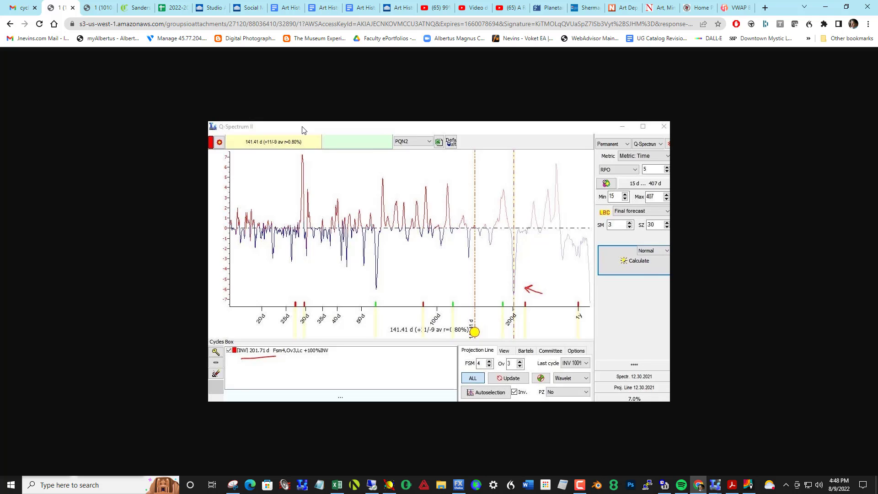
{"action": "mouse_move", "coordinate": [572, 165]}
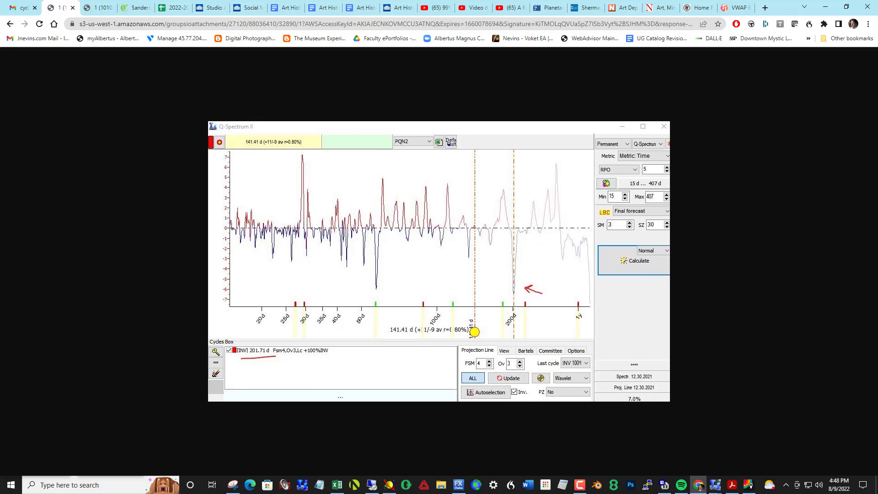
{"action": "mouse_move", "coordinate": [304, 163]}
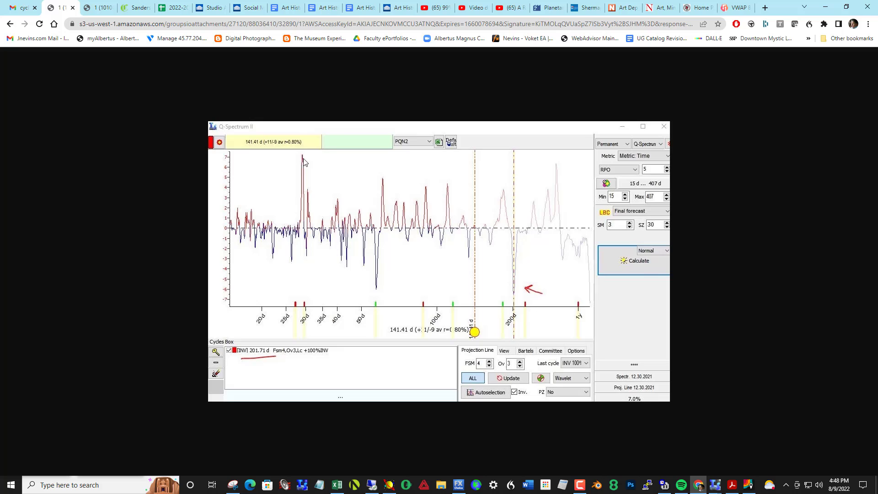
{"action": "mouse_move", "coordinate": [655, 146]}
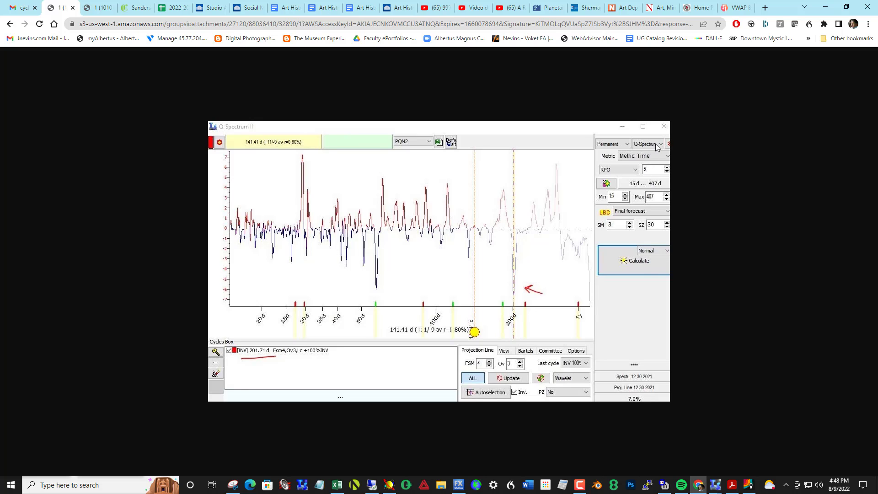
{"action": "mouse_move", "coordinate": [518, 293]}
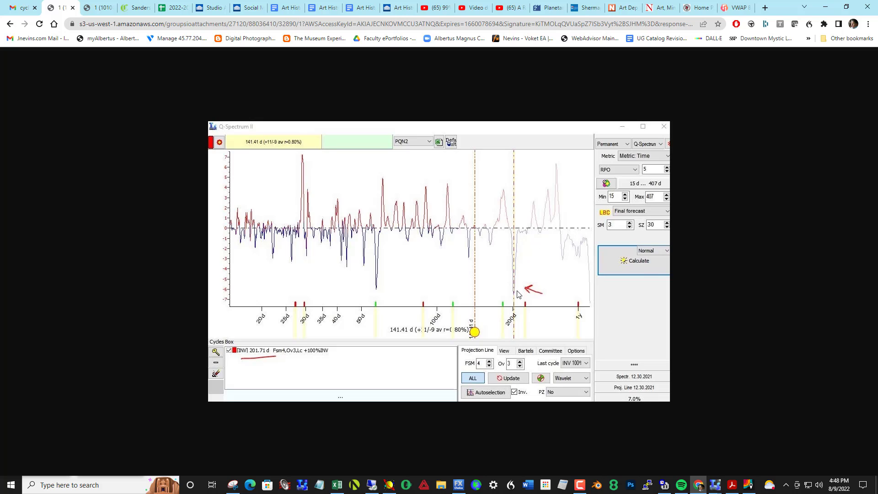
{"action": "mouse_move", "coordinate": [363, 355]}
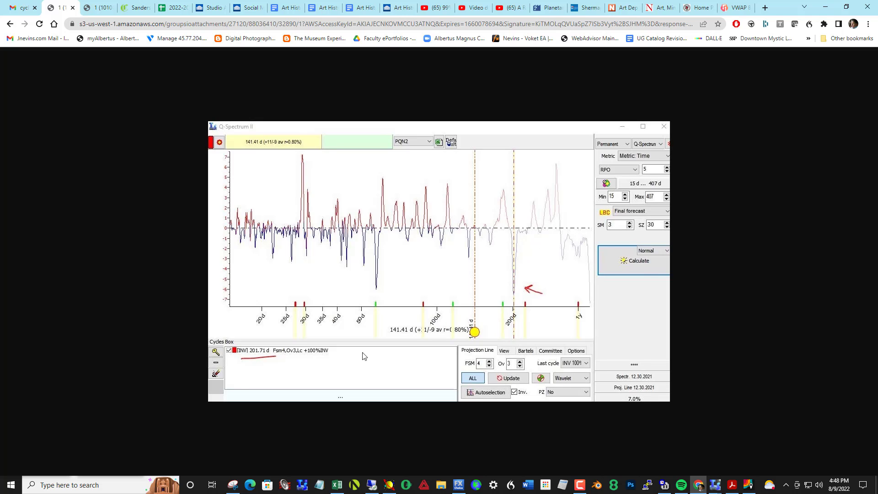
{"action": "mouse_move", "coordinate": [506, 275]}
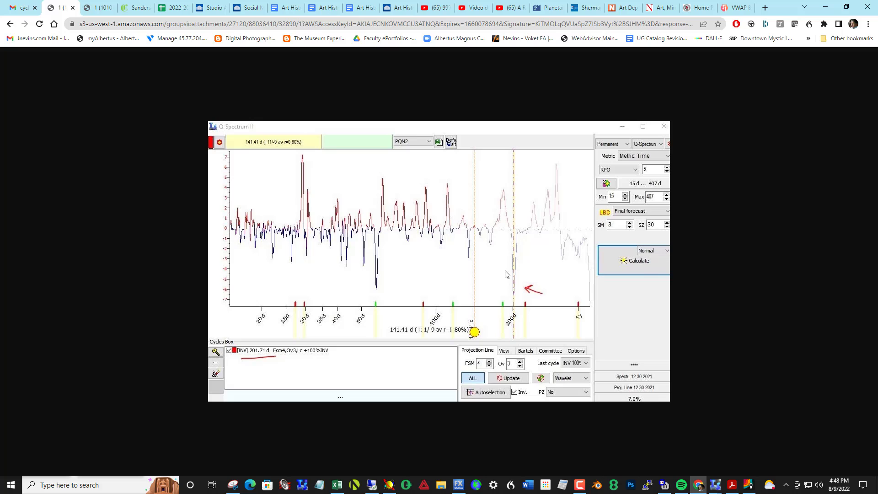
{"action": "mouse_move", "coordinate": [685, 291]}
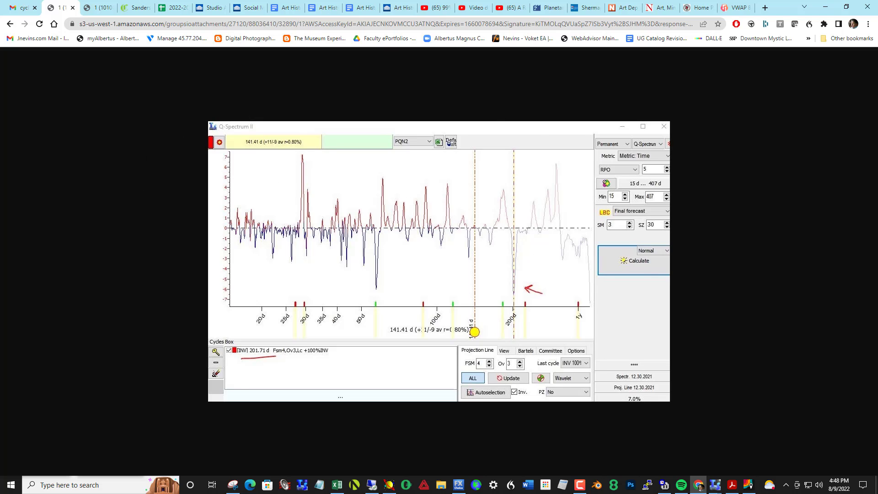
{"action": "mouse_move", "coordinate": [671, 219]}
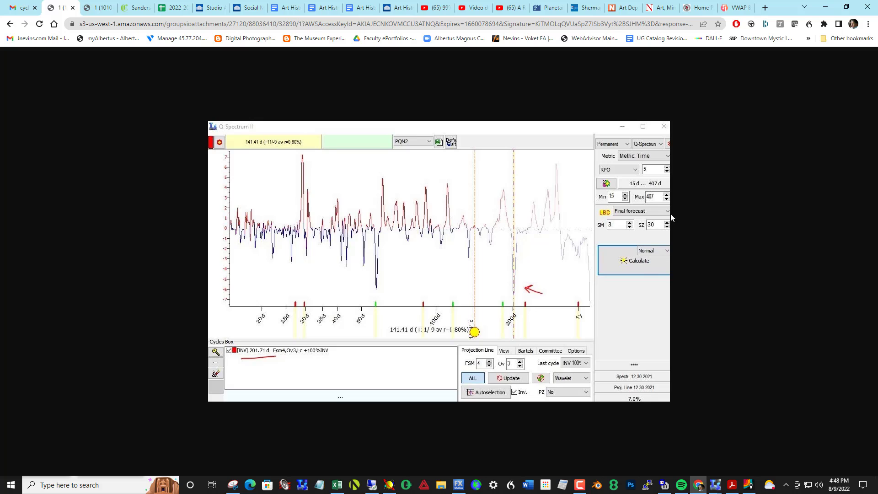
{"action": "mouse_move", "coordinate": [610, 217]}
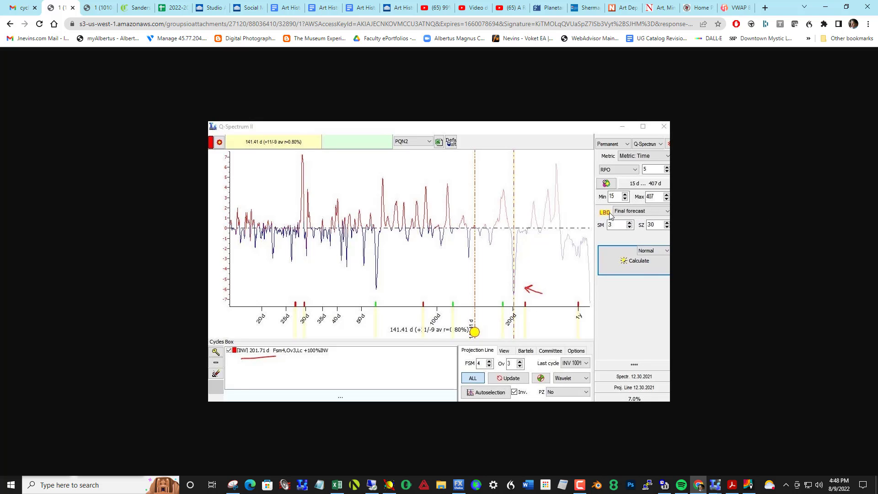
{"action": "mouse_move", "coordinate": [661, 210]}
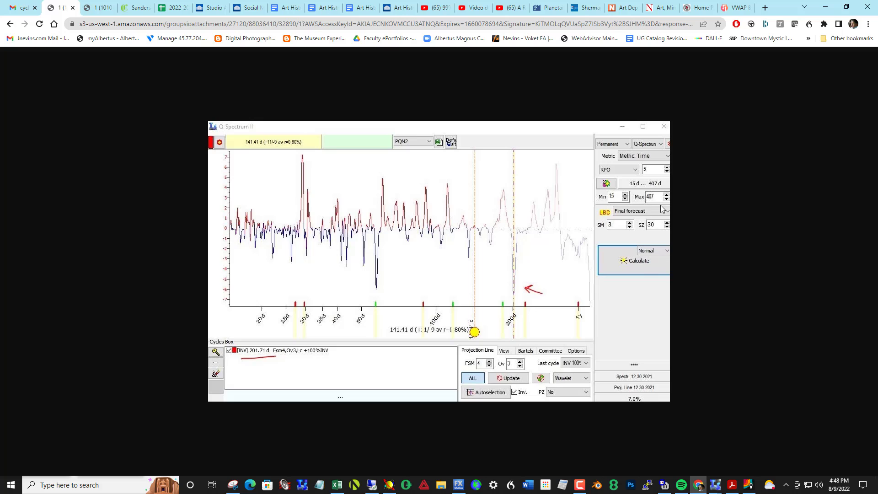
{"action": "mouse_move", "coordinate": [613, 211]}
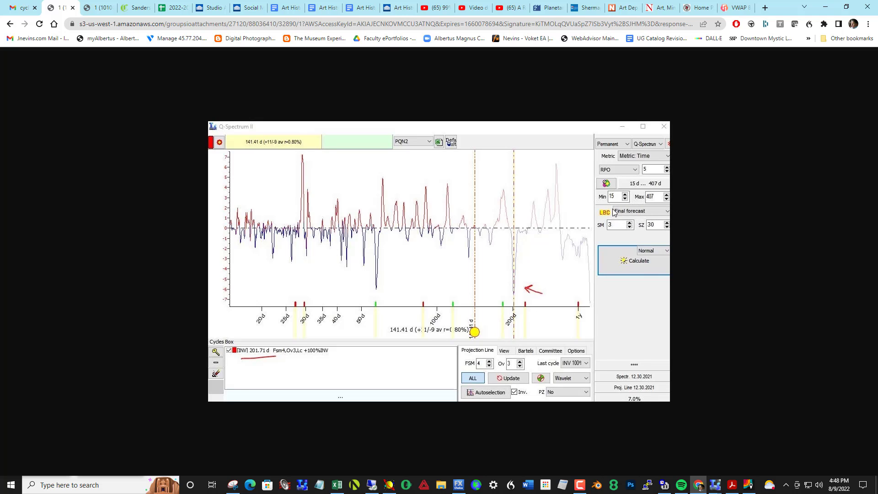
{"action": "mouse_move", "coordinate": [638, 219]}
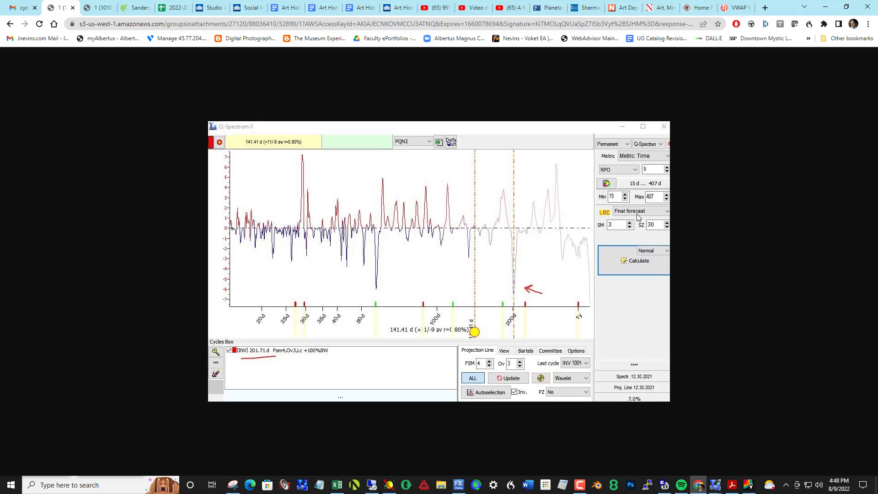
{"action": "mouse_move", "coordinate": [366, 257]}
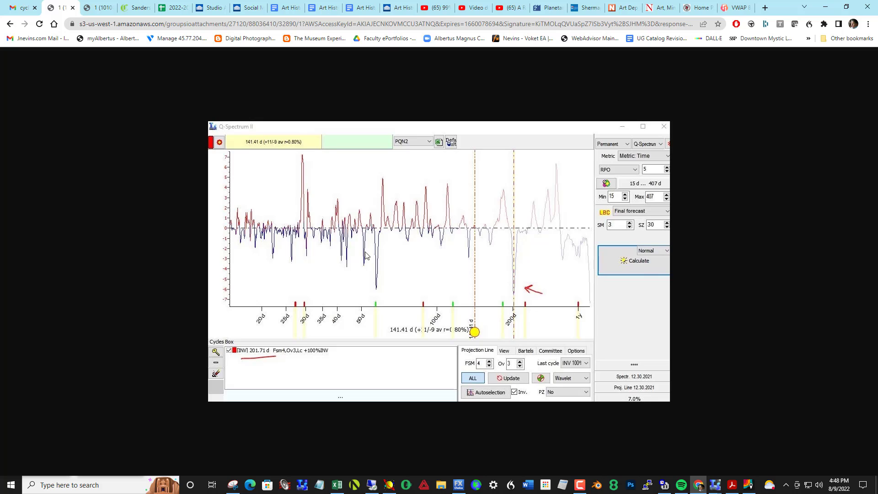
{"action": "mouse_move", "coordinate": [518, 258]}
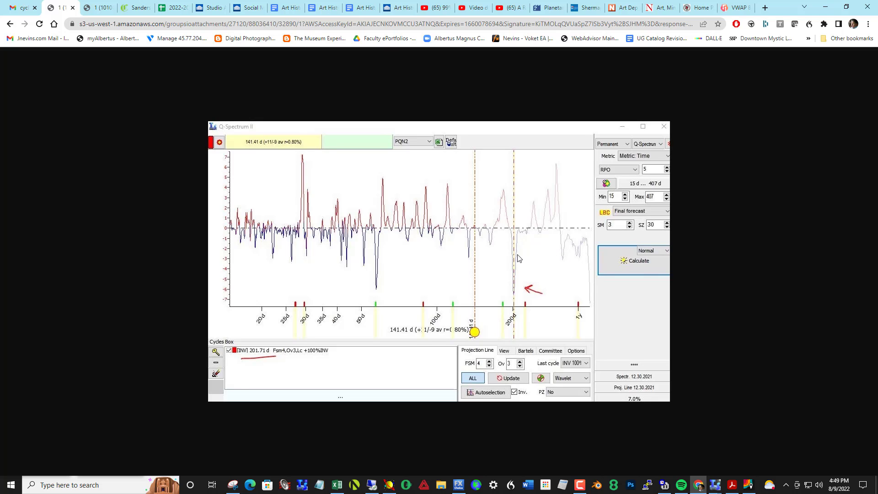
{"action": "mouse_move", "coordinate": [675, 236]}
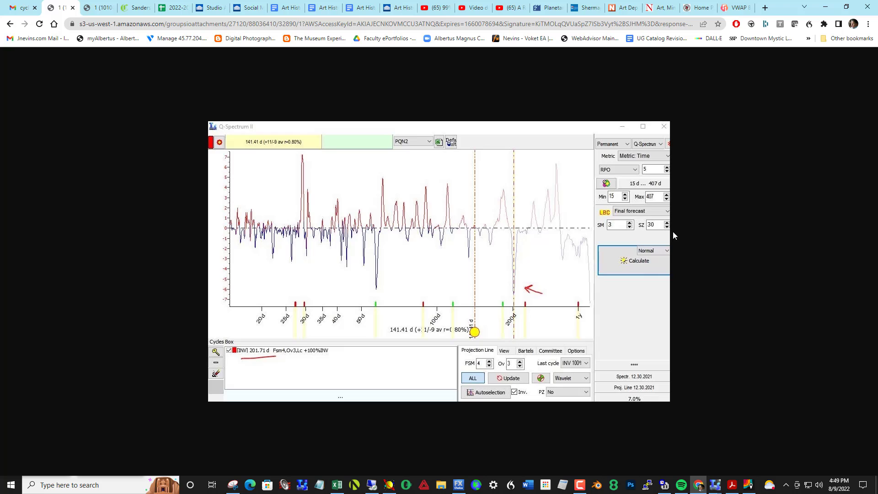
{"action": "mouse_move", "coordinate": [39, 35]}
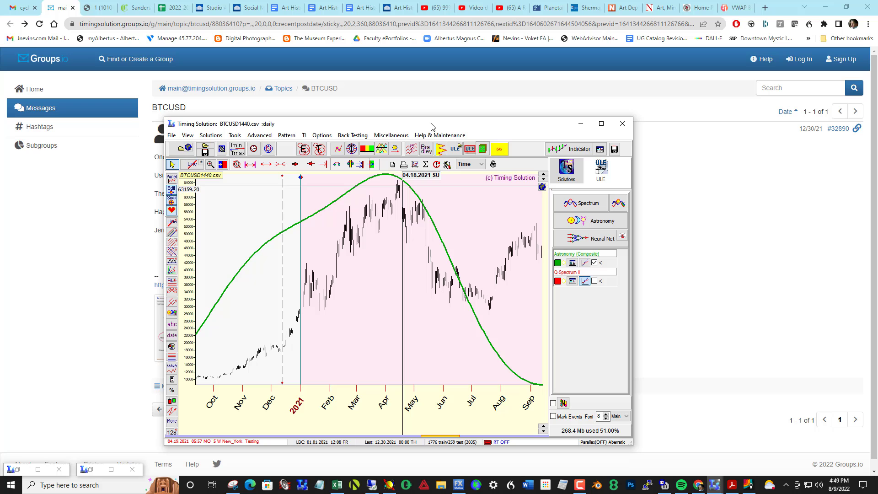
Maximize the BTCUSD chart window and bring up the Q-Spectrum II module.
{"action": "left_click", "coordinate": [600, 123]}
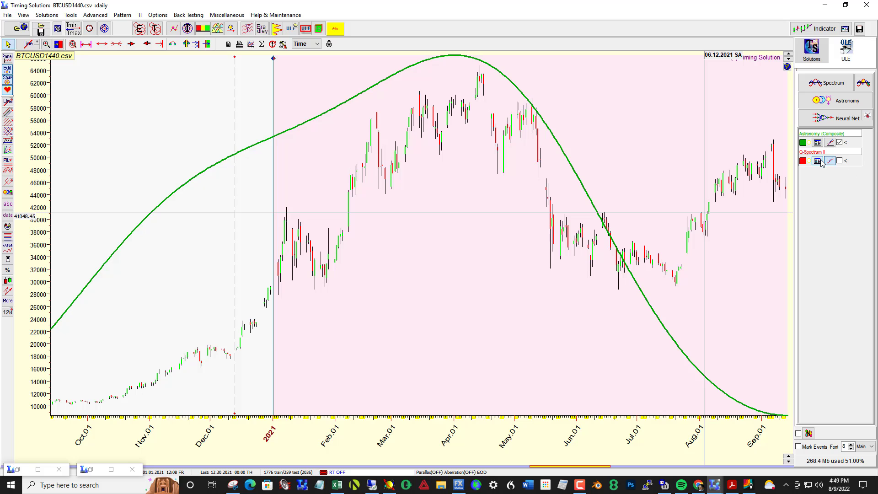
{"action": "left_click", "coordinate": [818, 161]}
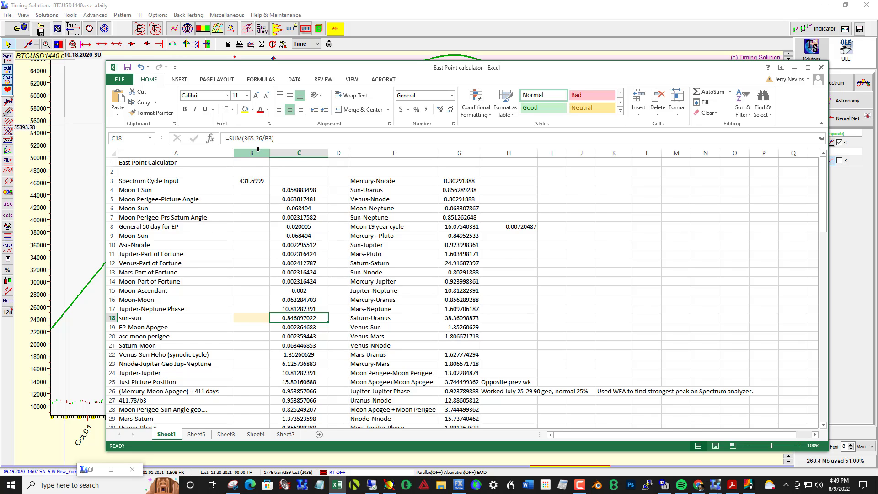
{"action": "mouse_move", "coordinate": [251, 142]}
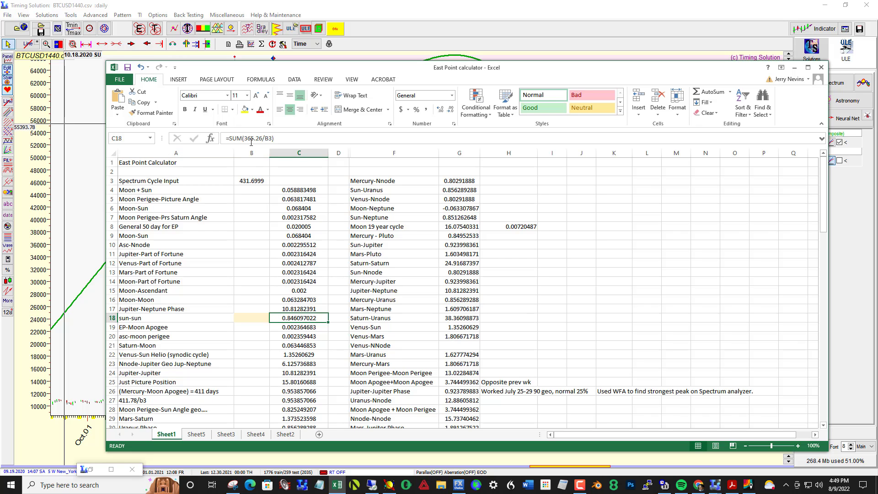
{"action": "mouse_move", "coordinate": [258, 139]}
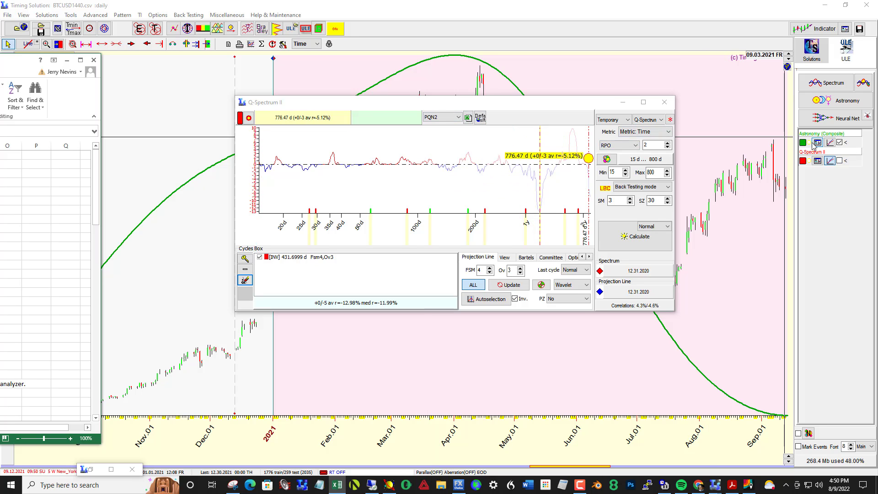
Switch the 0.846097022 Sun-harmonic composite from Inverted to Normal in the Astronomy (Composite) settings.
{"action": "left_click", "coordinate": [818, 143]}
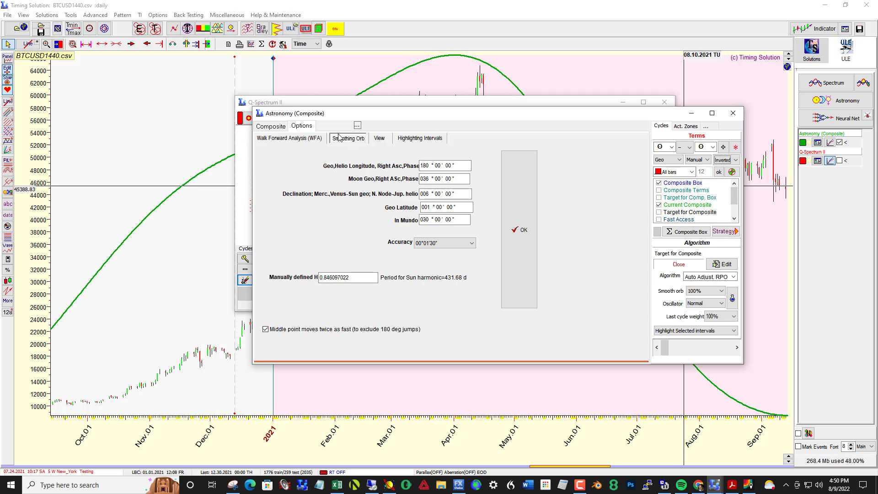
{"action": "mouse_move", "coordinate": [346, 142]}
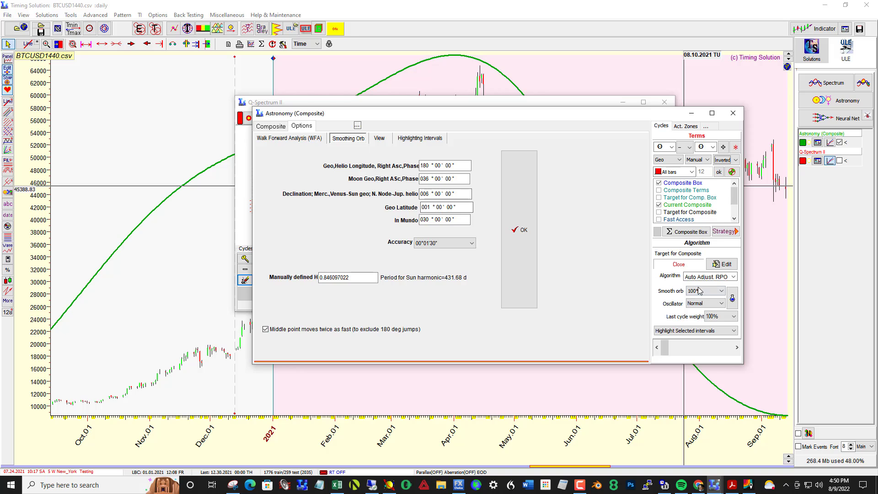
{"action": "mouse_move", "coordinate": [714, 308]}
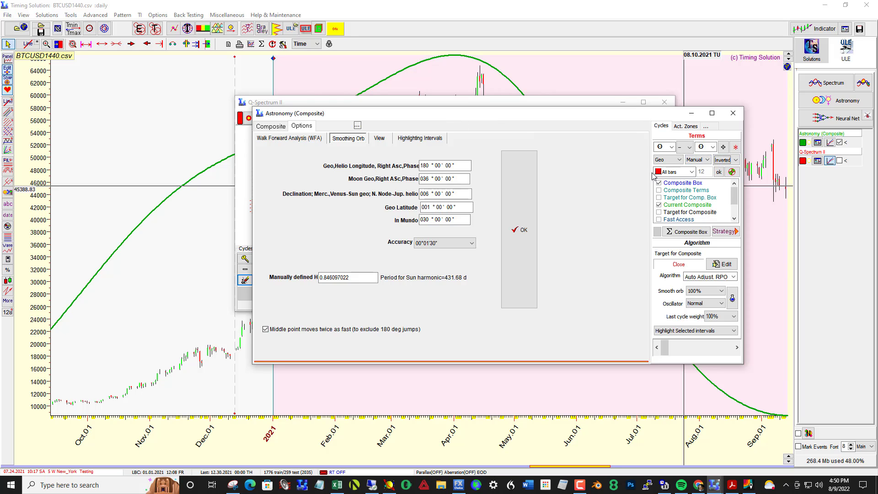
{"action": "left_click", "coordinate": [725, 159]}
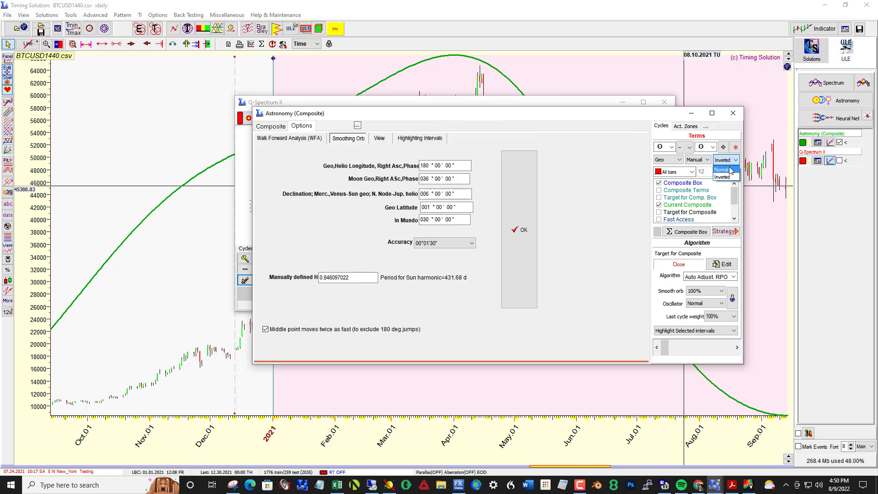
{"action": "left_click", "coordinate": [722, 170]}
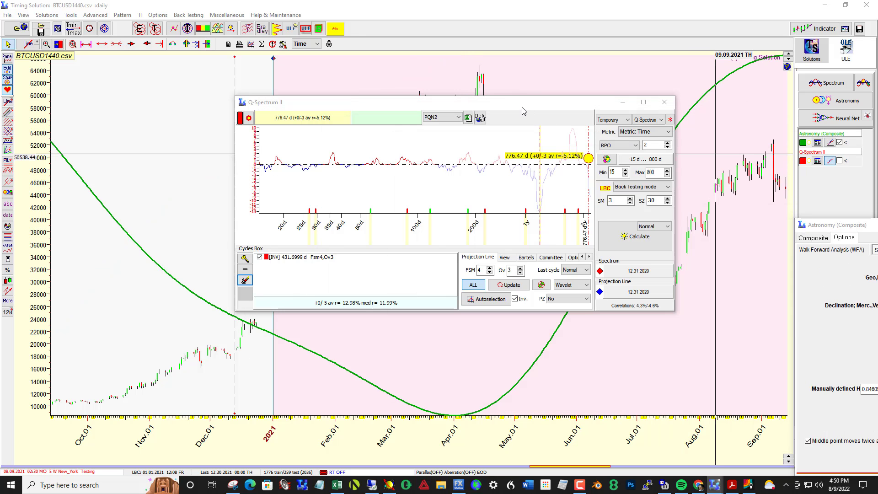
{"action": "left_click", "coordinate": [664, 101]}
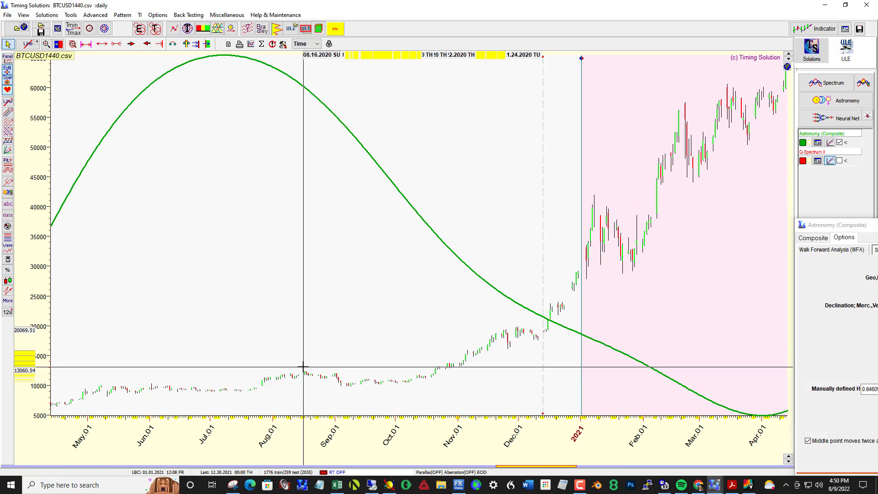
{"action": "mouse_move", "coordinate": [287, 380]}
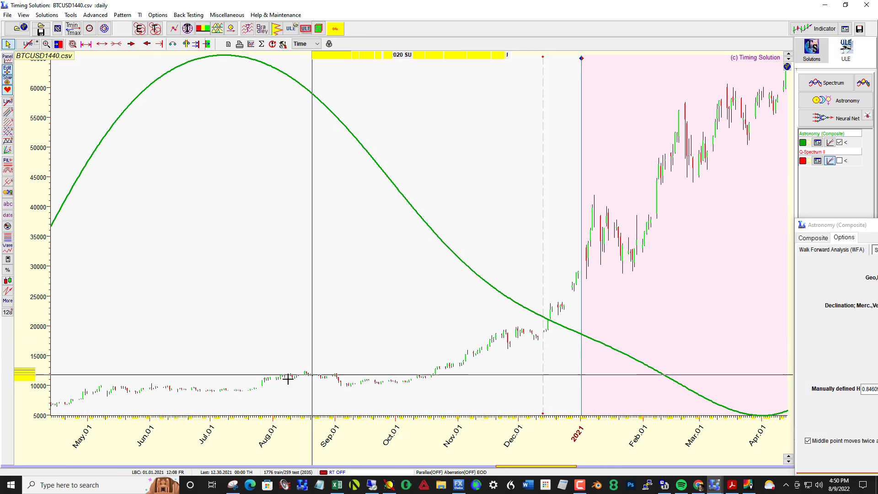
{"action": "mouse_move", "coordinate": [520, 367]}
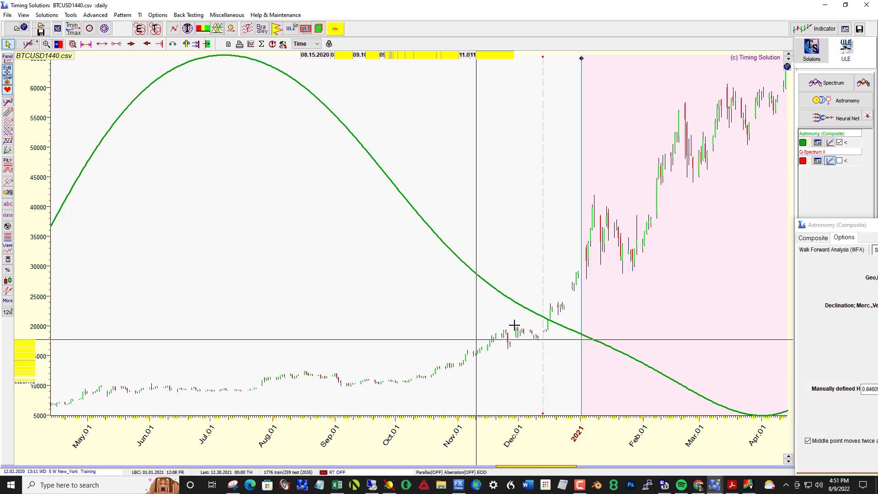
{"action": "mouse_move", "coordinate": [646, 361]}
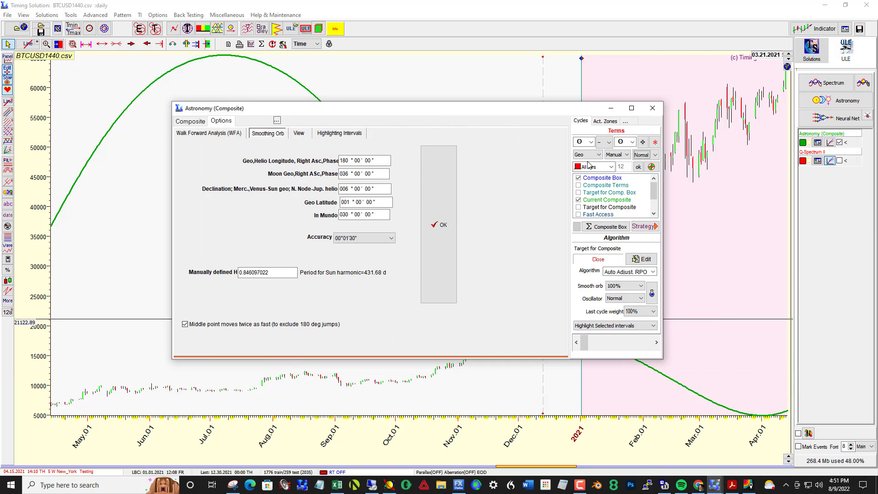
Switch the Sun-harmonic composite back from Normal to Inverted.
{"action": "left_click", "coordinate": [655, 155]}
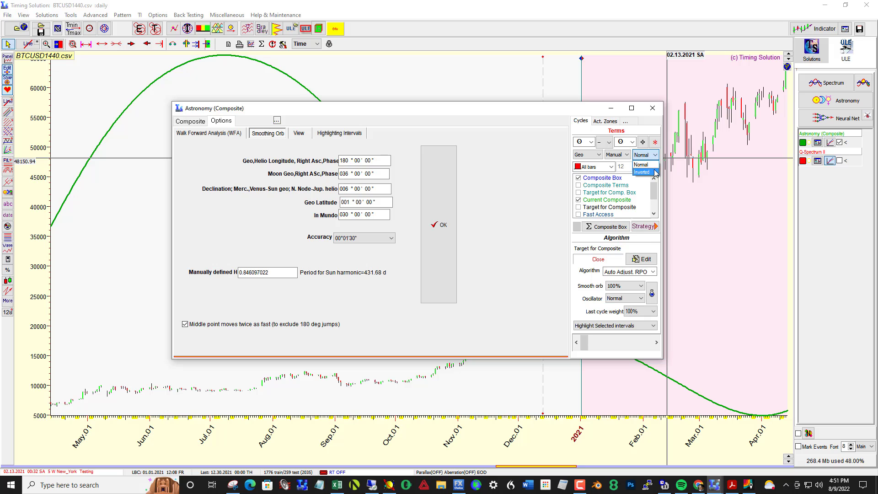
{"action": "left_click", "coordinate": [641, 172]}
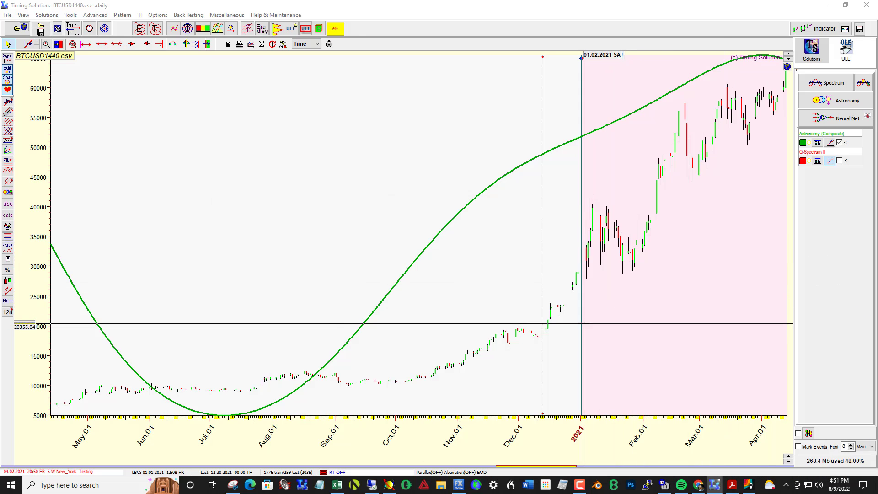
{"action": "mouse_move", "coordinate": [703, 303]}
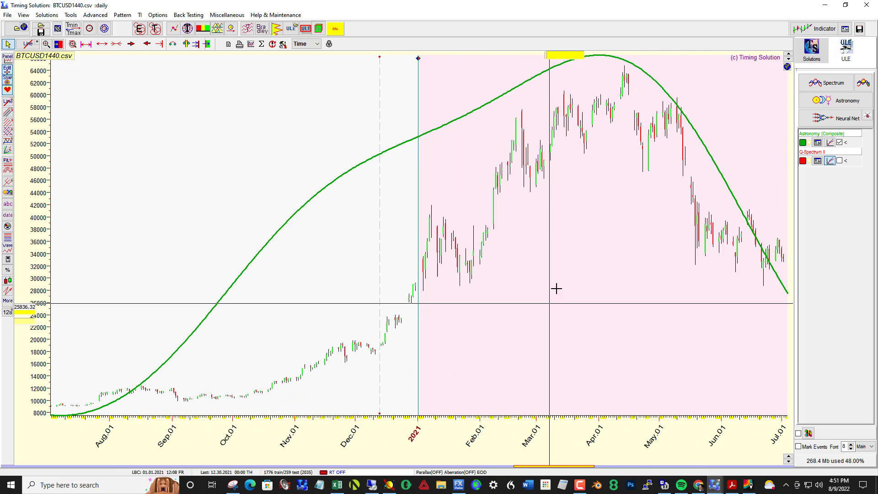
{"action": "mouse_move", "coordinate": [597, 192]}
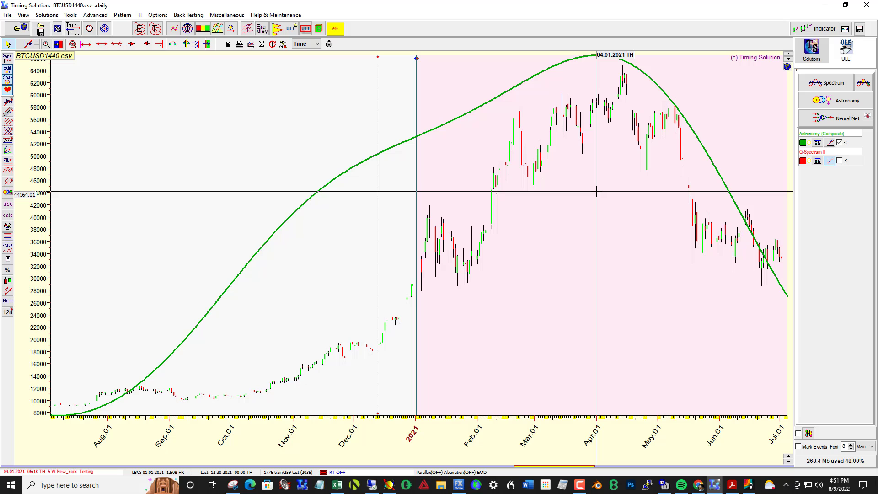
{"action": "mouse_move", "coordinate": [596, 184]}
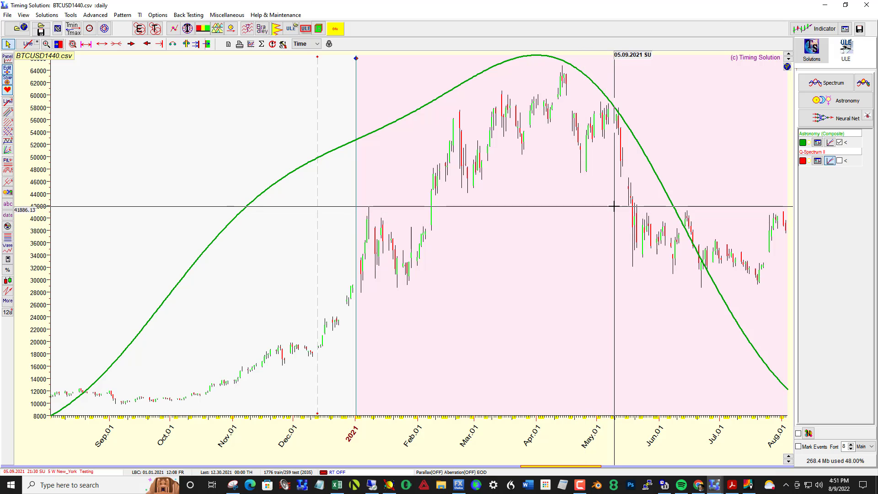
{"action": "mouse_move", "coordinate": [440, 224]}
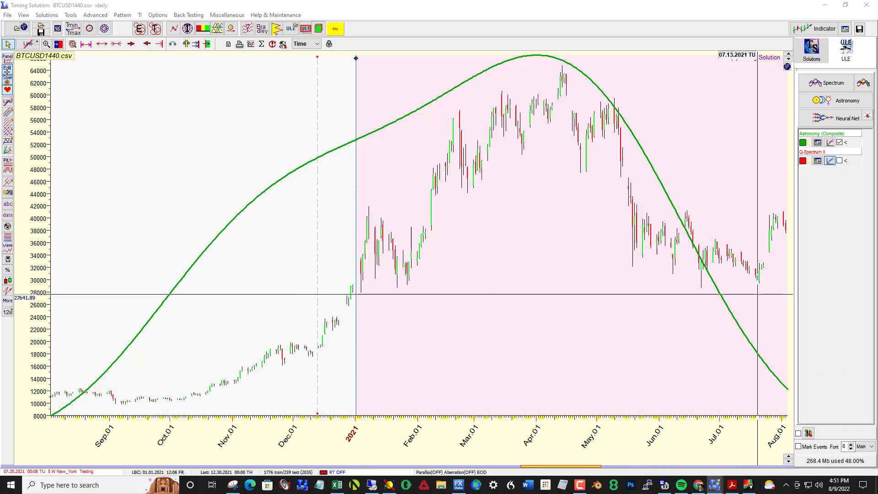
{"action": "mouse_move", "coordinate": [772, 268]}
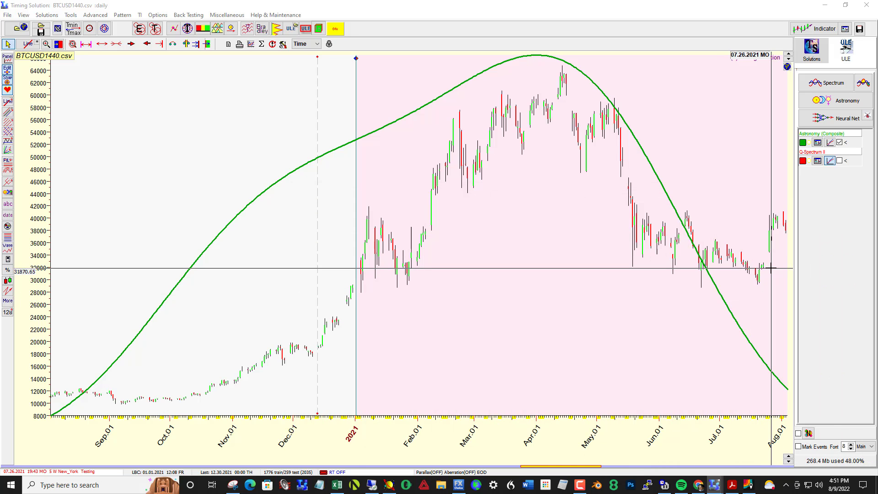
{"action": "mouse_move", "coordinate": [544, 277]}
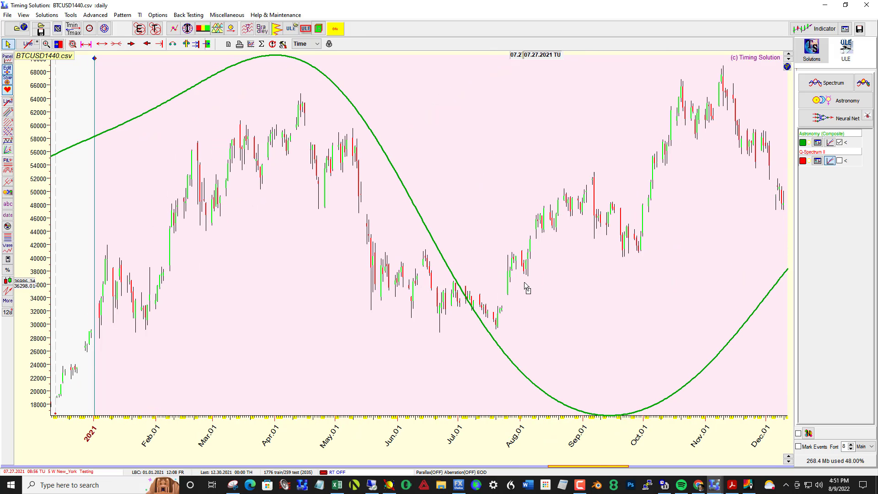
Set the last bar of calculation (LBC) to 07.16.2021 and bring up Q-Spectrum II.
{"action": "right_click", "coordinate": [527, 286]}
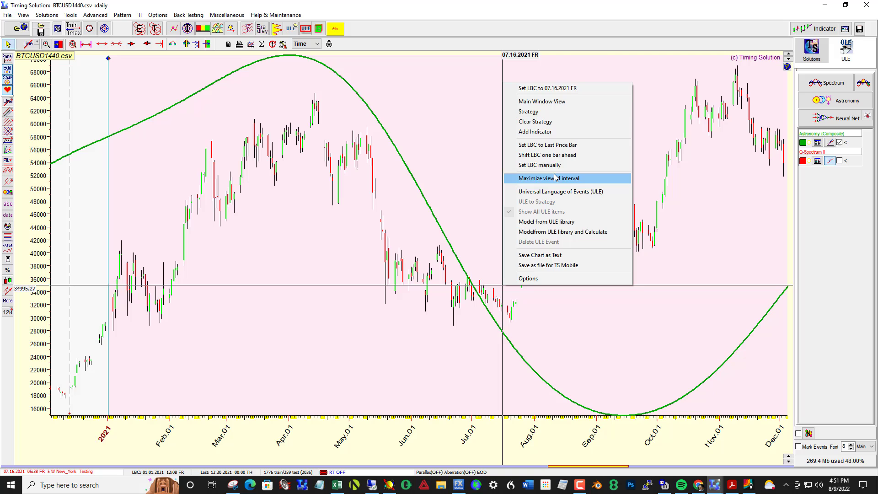
{"action": "left_click", "coordinate": [550, 178]}
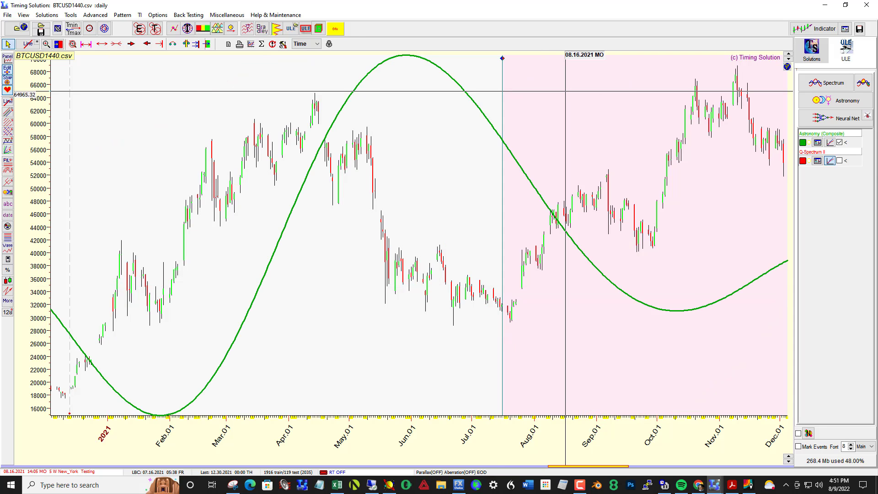
{"action": "left_click", "coordinate": [809, 161]}
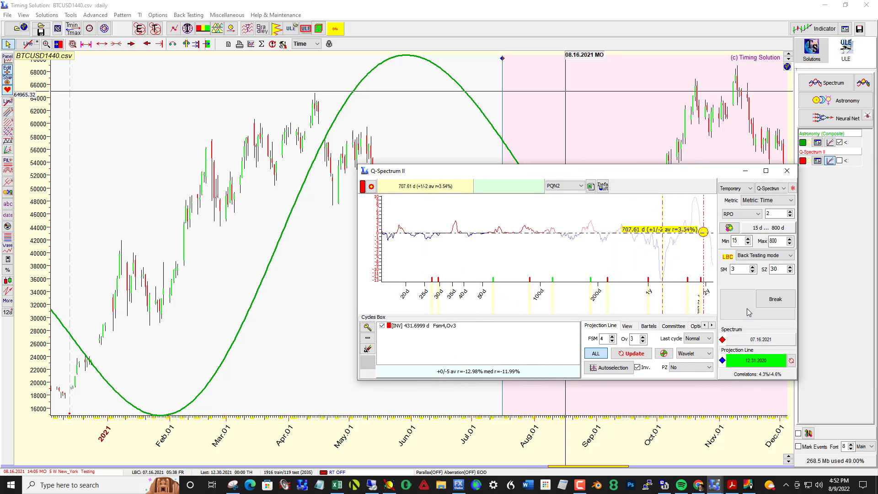
Run the Q-Spectrum II calculation against the new 07.16.2021 last bar.
{"action": "left_click", "coordinate": [368, 349]}
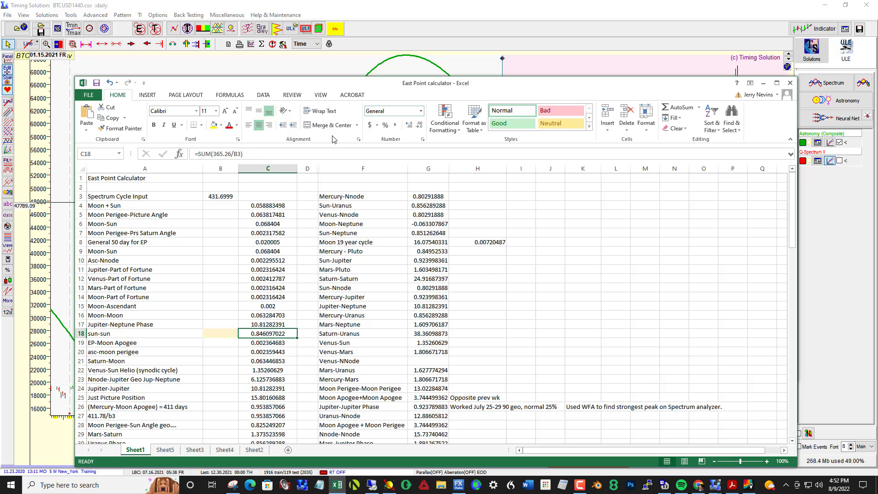
Enter 462.8386 as the spectrum cycle in cell B3 and select the resulting 0.789173591 sun-sun value.
{"action": "left_click", "coordinate": [219, 195]}
{"action": "type", "text": "462"}
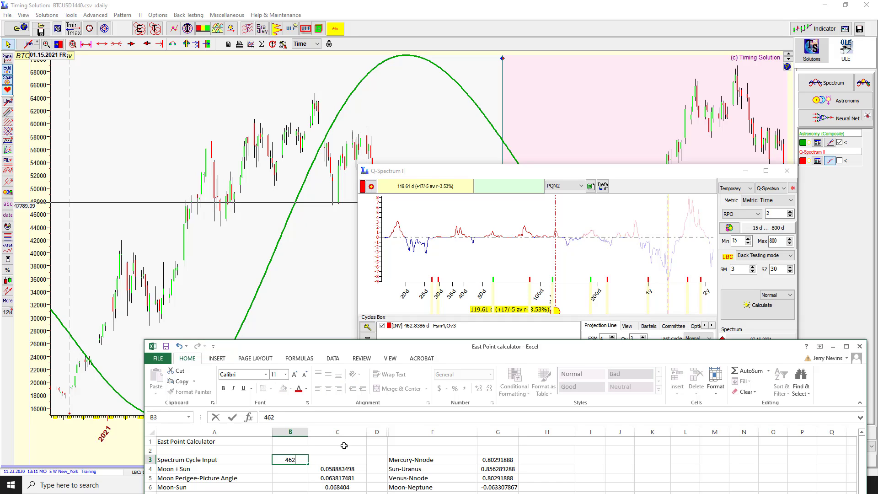
{"action": "type", "text": ".8386"}
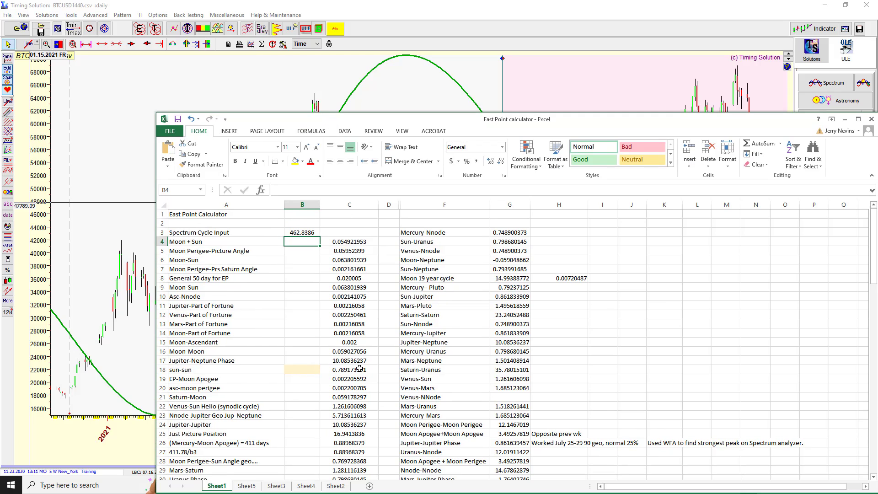
{"action": "left_click", "coordinate": [349, 369]}
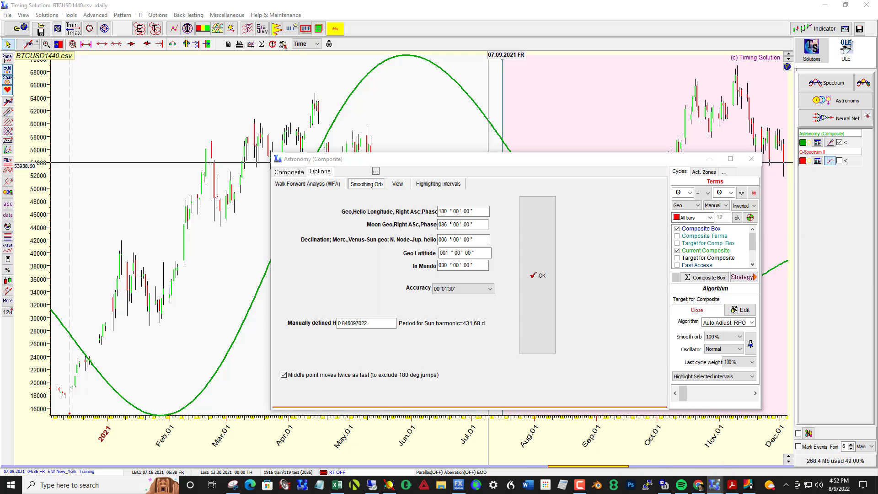
Replace the Manually defined H Sun harmonic with 0.789173591, giving a 462.82-day period.
{"action": "triple_click", "coordinate": [366, 323]}
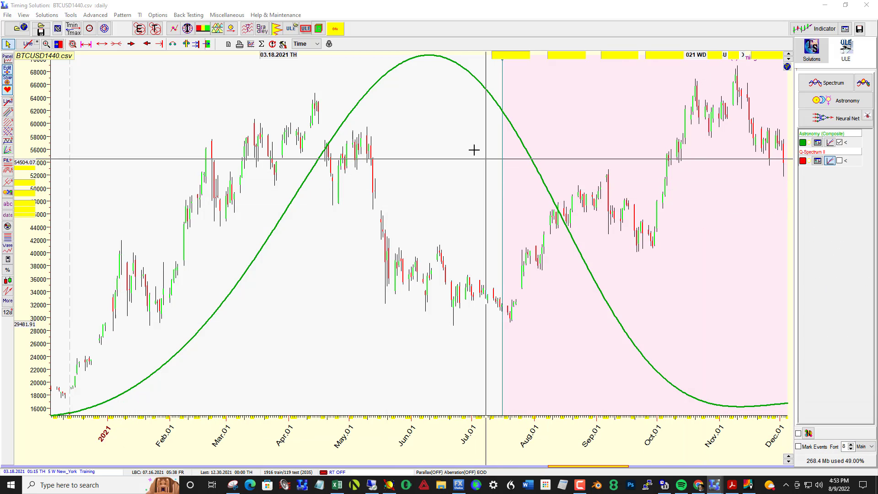
{"action": "mouse_move", "coordinate": [430, 88]}
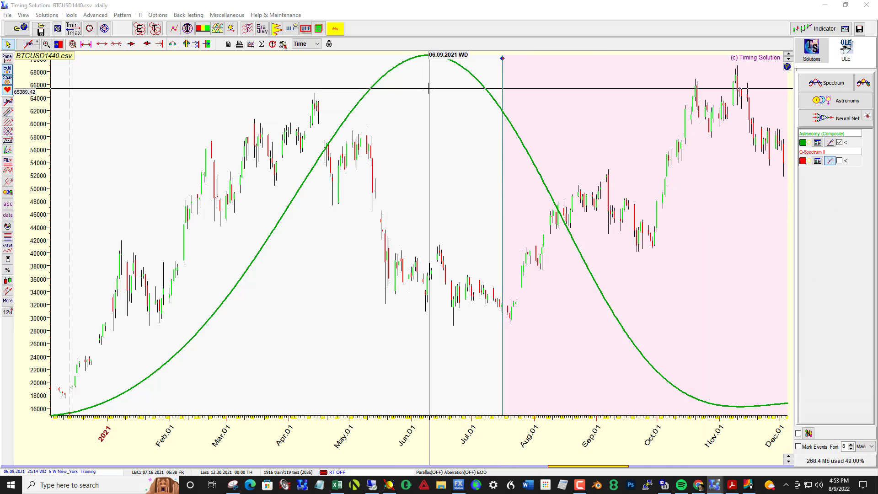
{"action": "mouse_move", "coordinate": [504, 173]}
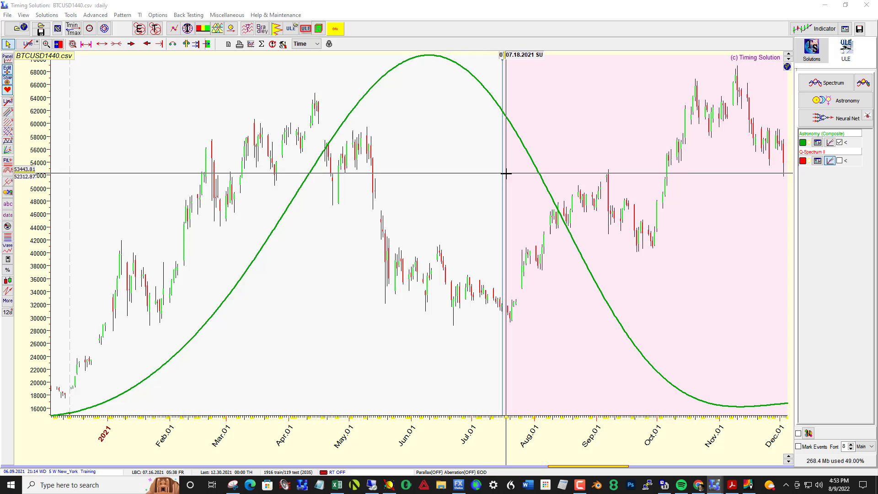
{"action": "mouse_move", "coordinate": [428, 163]}
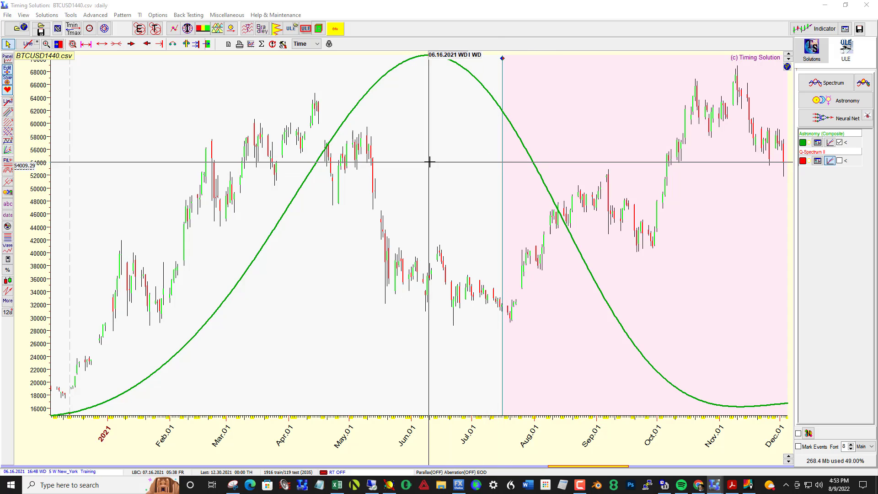
{"action": "mouse_move", "coordinate": [386, 188]}
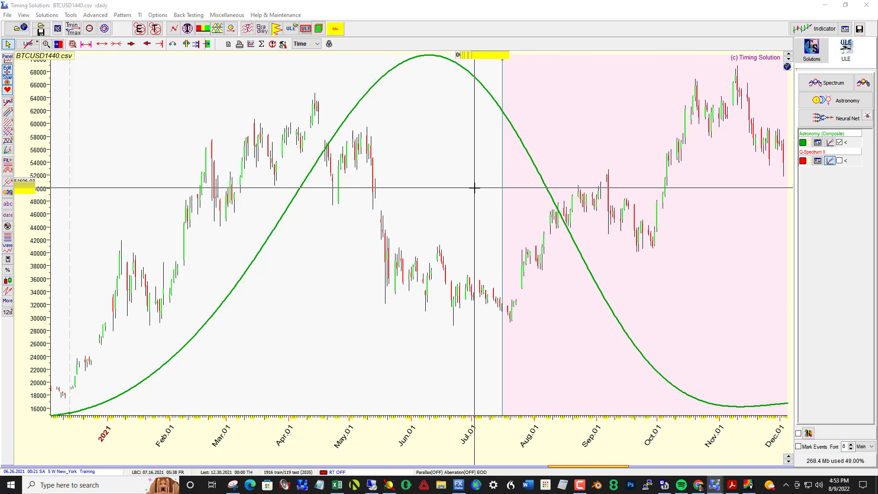
{"action": "mouse_move", "coordinate": [723, 201]}
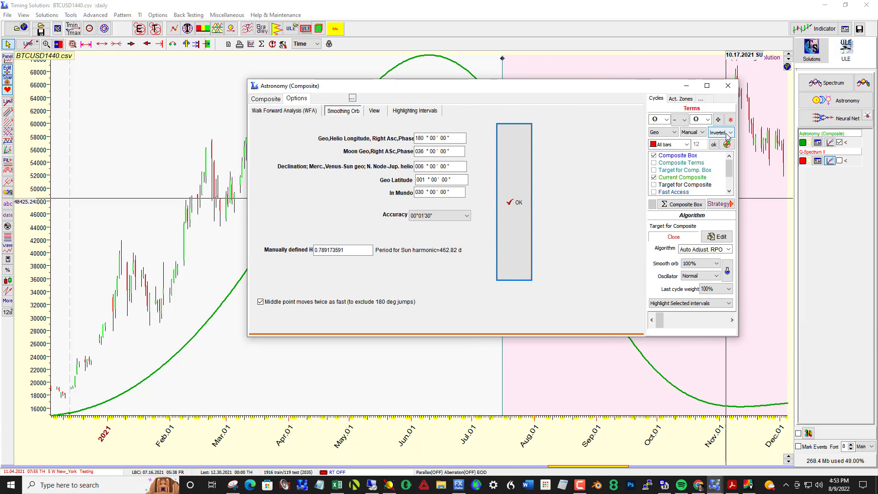
Switch the composite orientation from Inverted to Normal in the Cycles panel.
{"action": "left_click", "coordinate": [730, 132]}
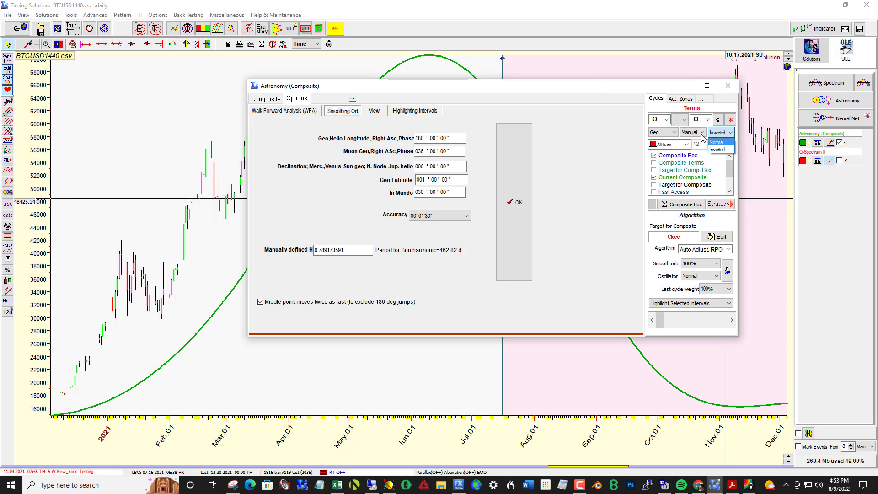
{"action": "left_click", "coordinate": [720, 141]}
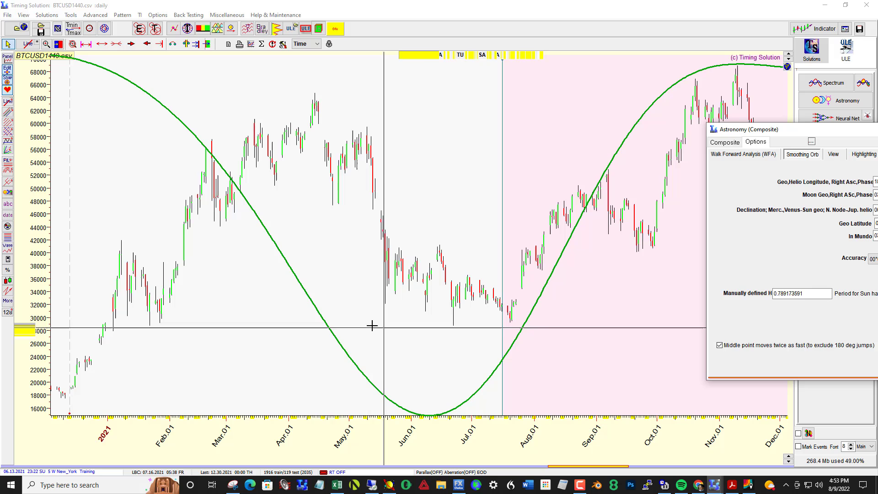
{"action": "mouse_move", "coordinate": [304, 240]}
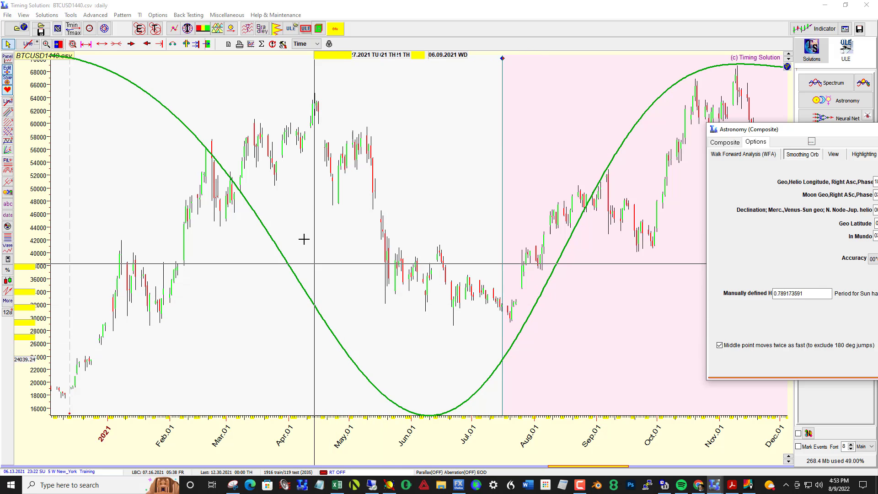
{"action": "mouse_move", "coordinate": [295, 169]}
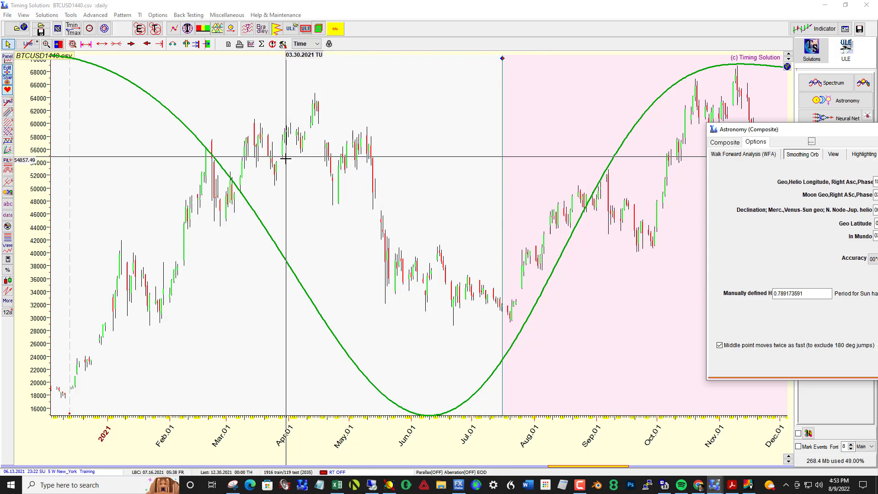
{"action": "mouse_move", "coordinate": [417, 299]}
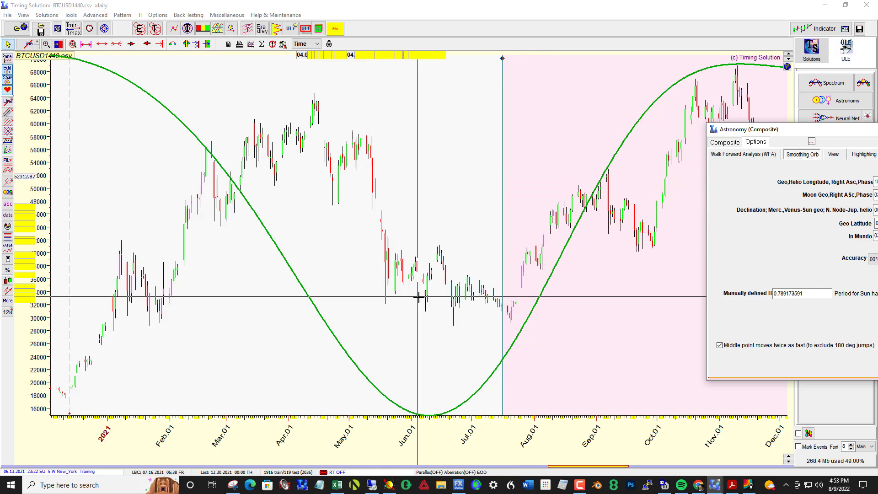
{"action": "mouse_move", "coordinate": [275, 215]}
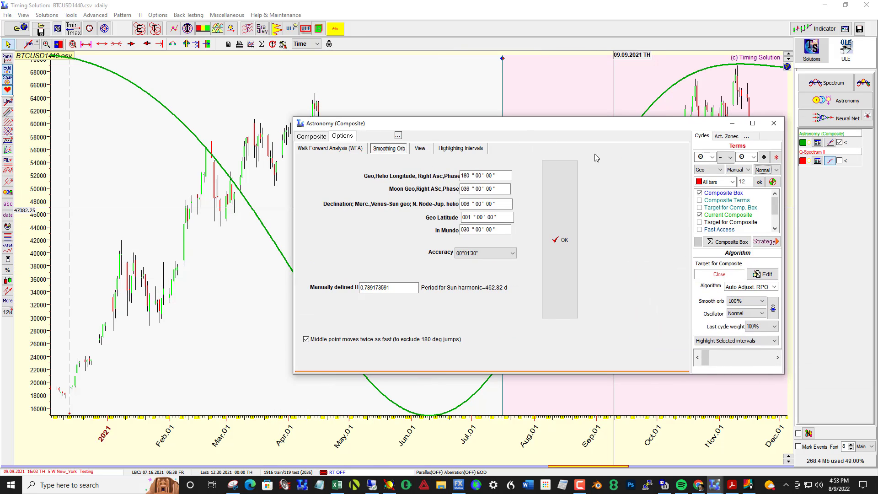
{"action": "mouse_move", "coordinate": [693, 124]}
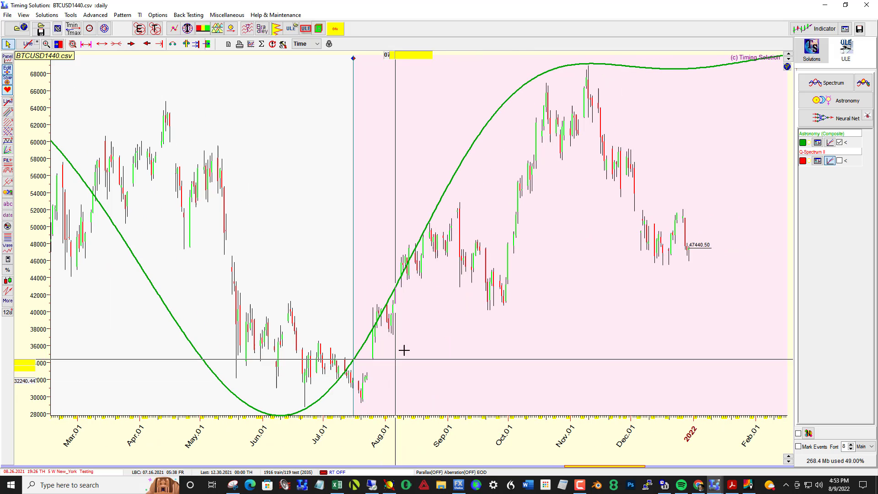
{"action": "mouse_move", "coordinate": [585, 200]}
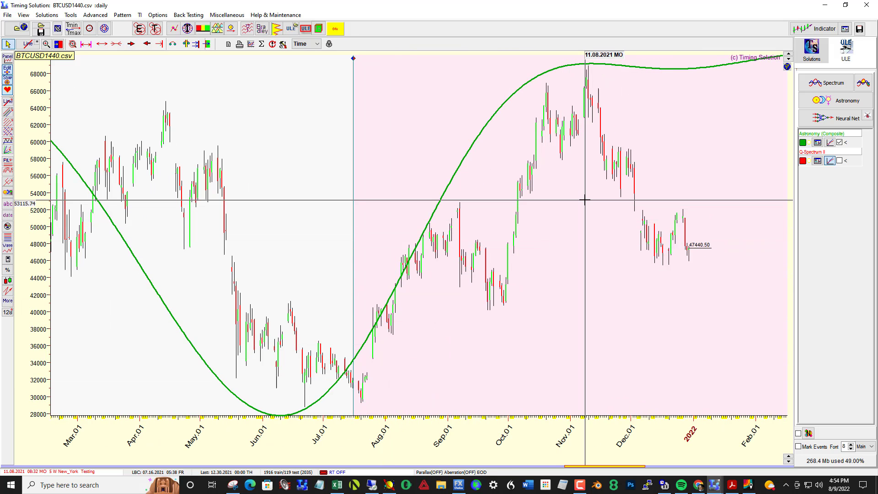
{"action": "mouse_move", "coordinate": [660, 241]}
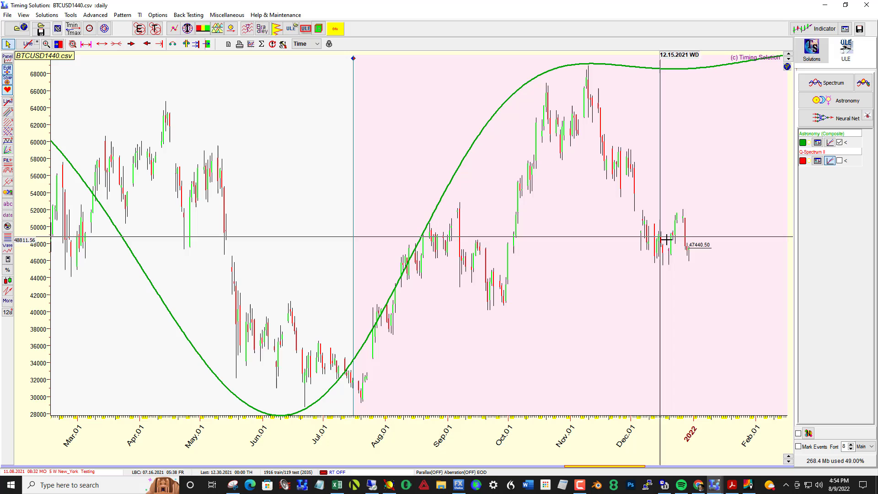
{"action": "mouse_move", "coordinate": [676, 238]}
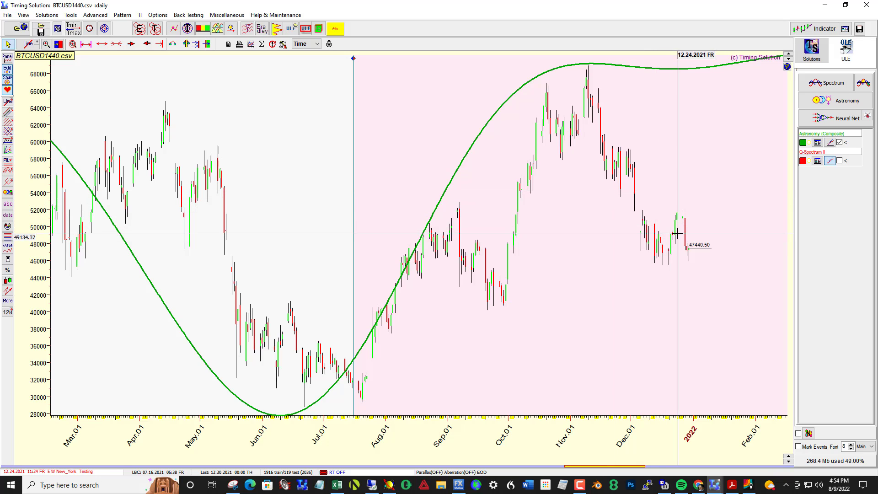
{"action": "mouse_move", "coordinate": [691, 257]}
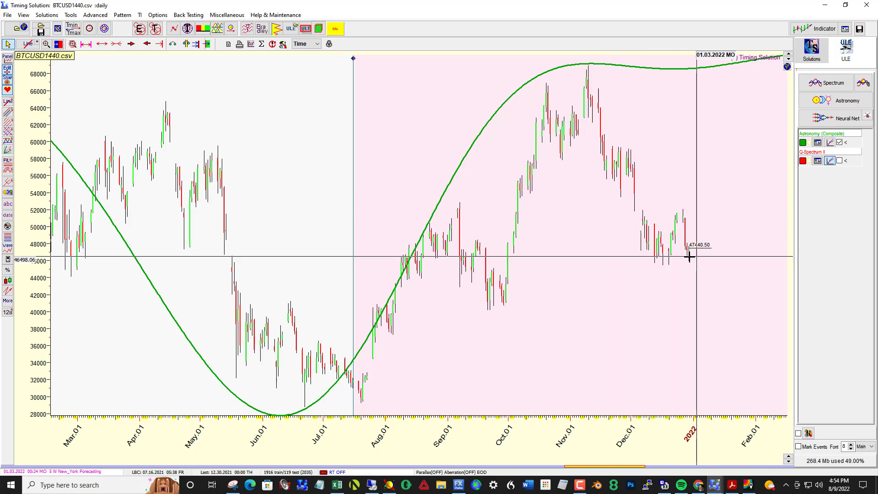
{"action": "mouse_move", "coordinate": [691, 256]}
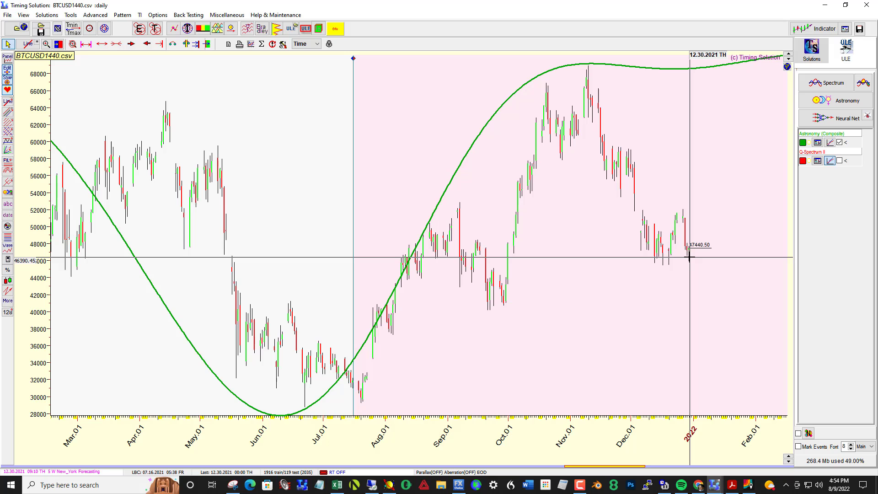
{"action": "mouse_move", "coordinate": [396, 265]}
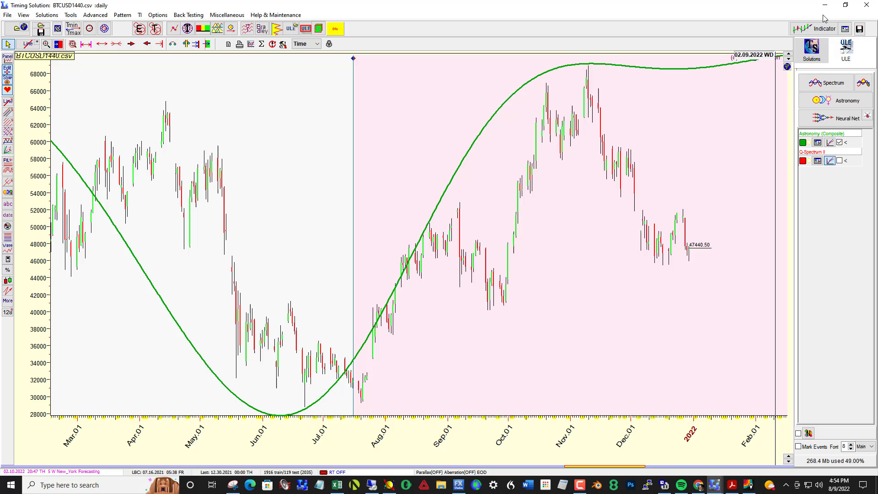
Minimize Timing Solution to return to the BTCUSD forum post in Chrome.
{"action": "left_click", "coordinate": [249, 485]}
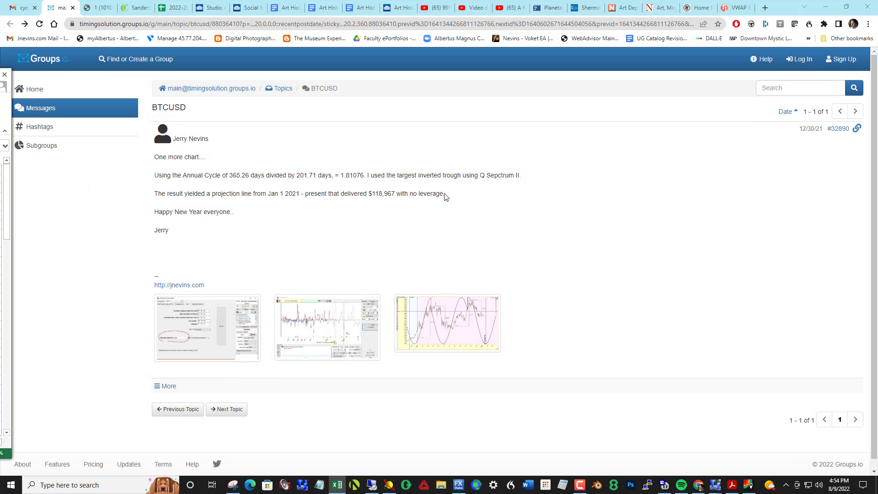
{"action": "mouse_move", "coordinate": [271, 241]}
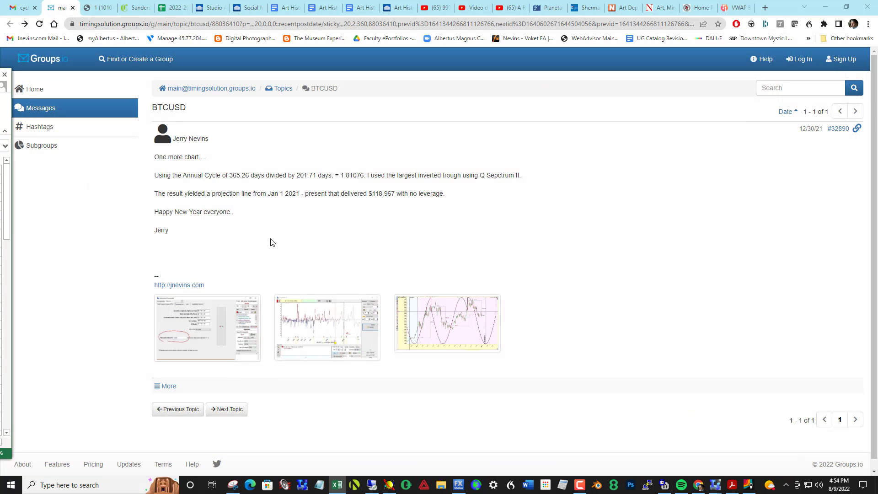
{"action": "mouse_move", "coordinate": [734, 201]}
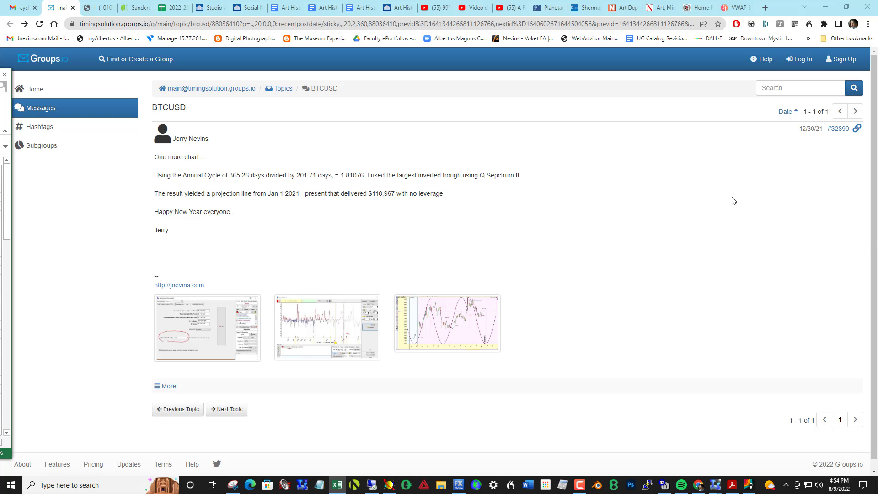
{"action": "mouse_move", "coordinate": [499, 199]}
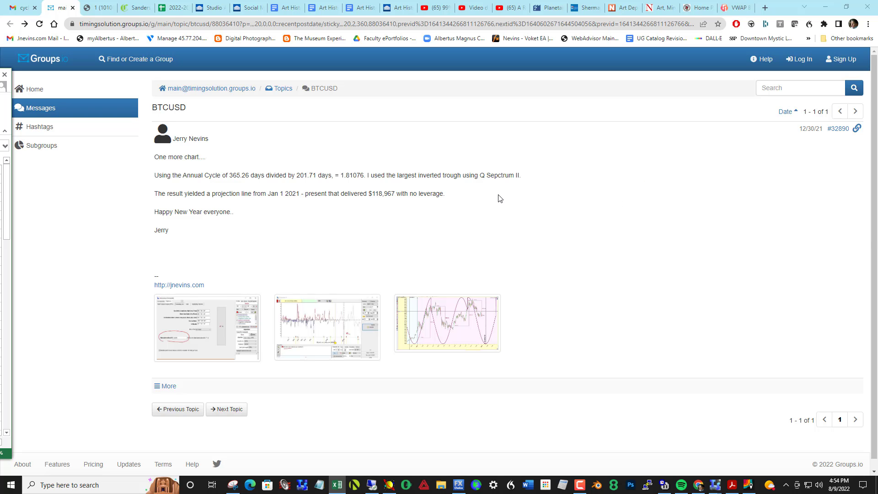
{"action": "mouse_move", "coordinate": [431, 171]}
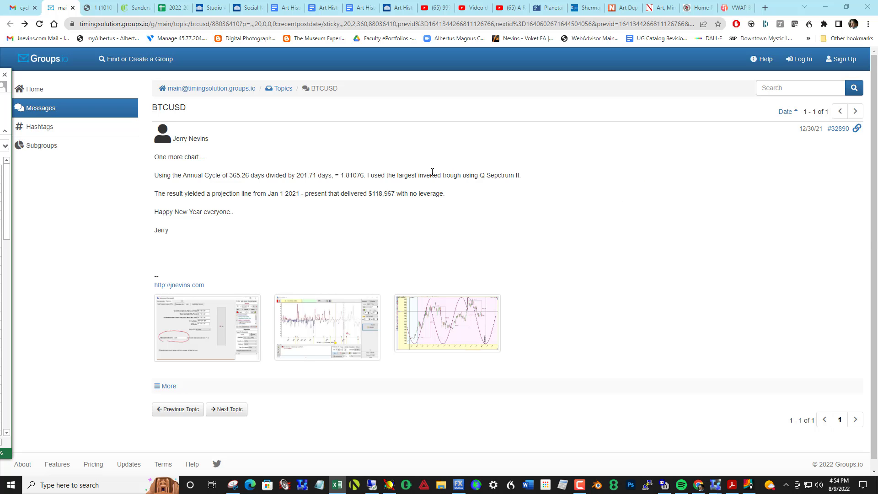